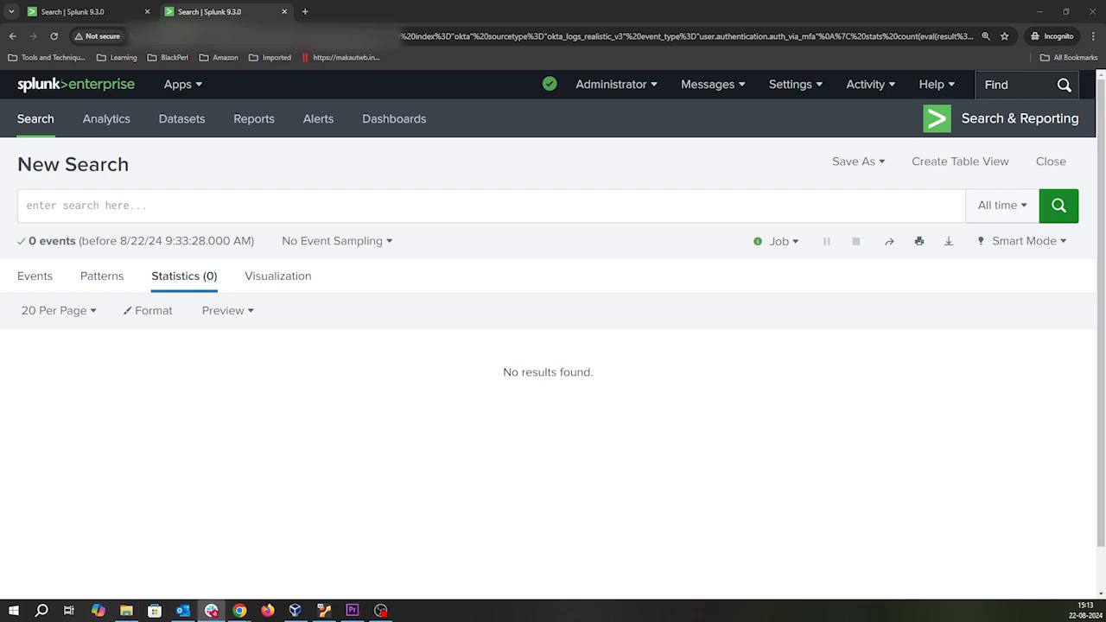
Enter the search index="okta" event_type="user.authentication.auth_via_mfa" and run it
click(490, 190)
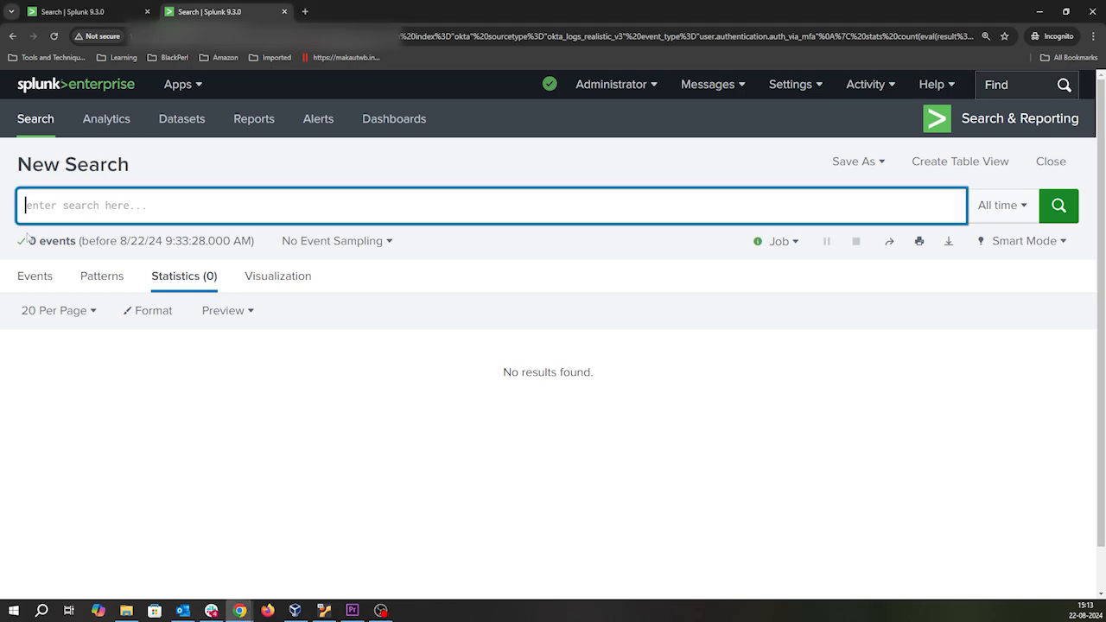
text(index="okta)
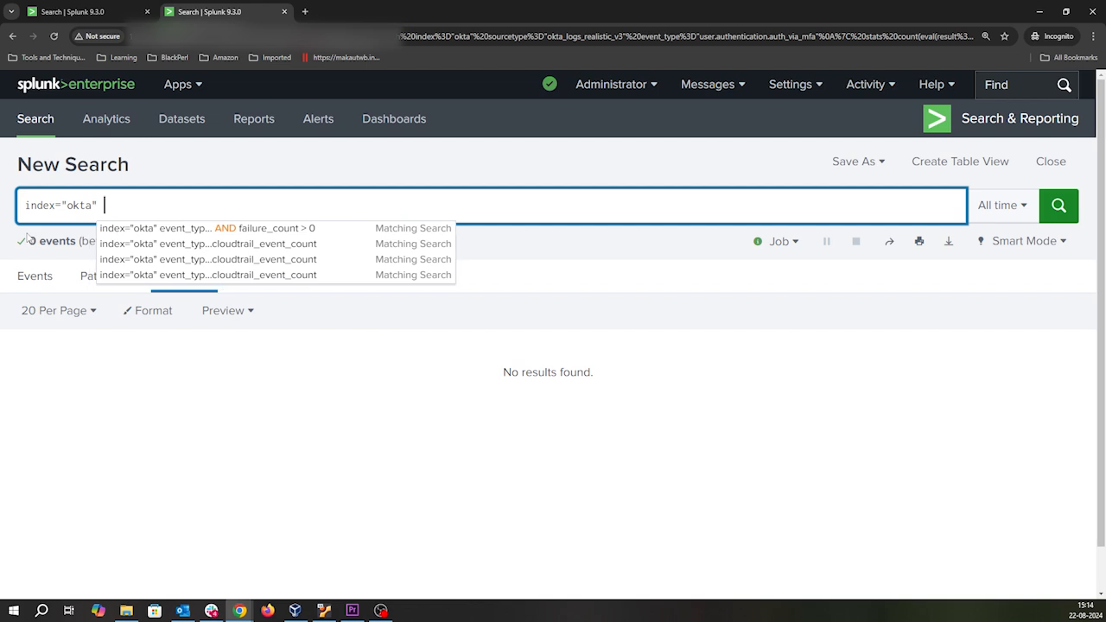
text(event_)
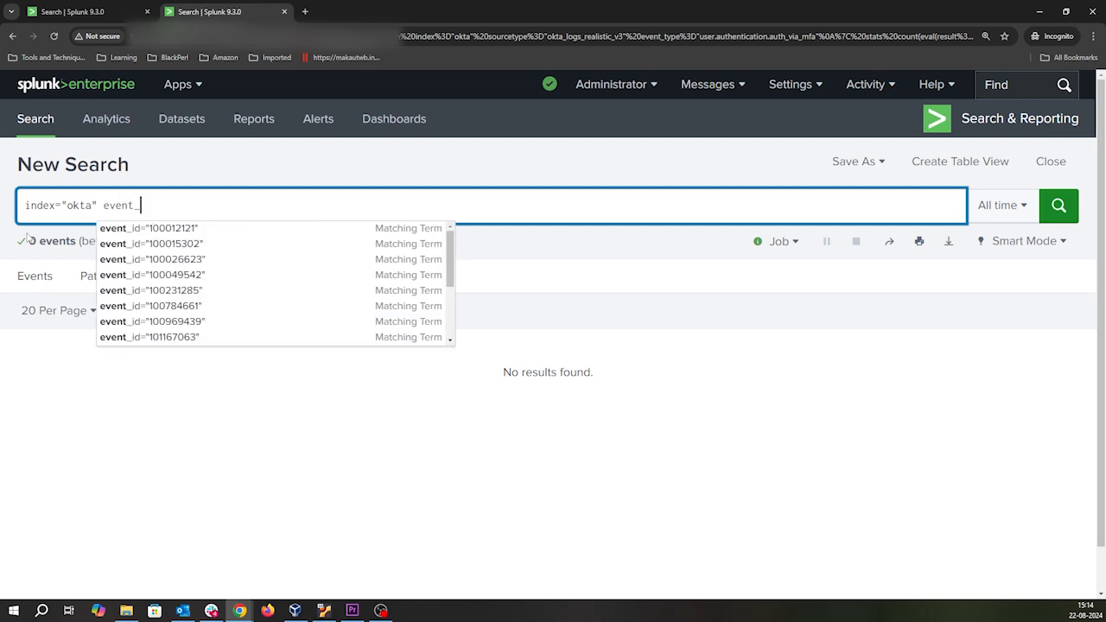
text(type)
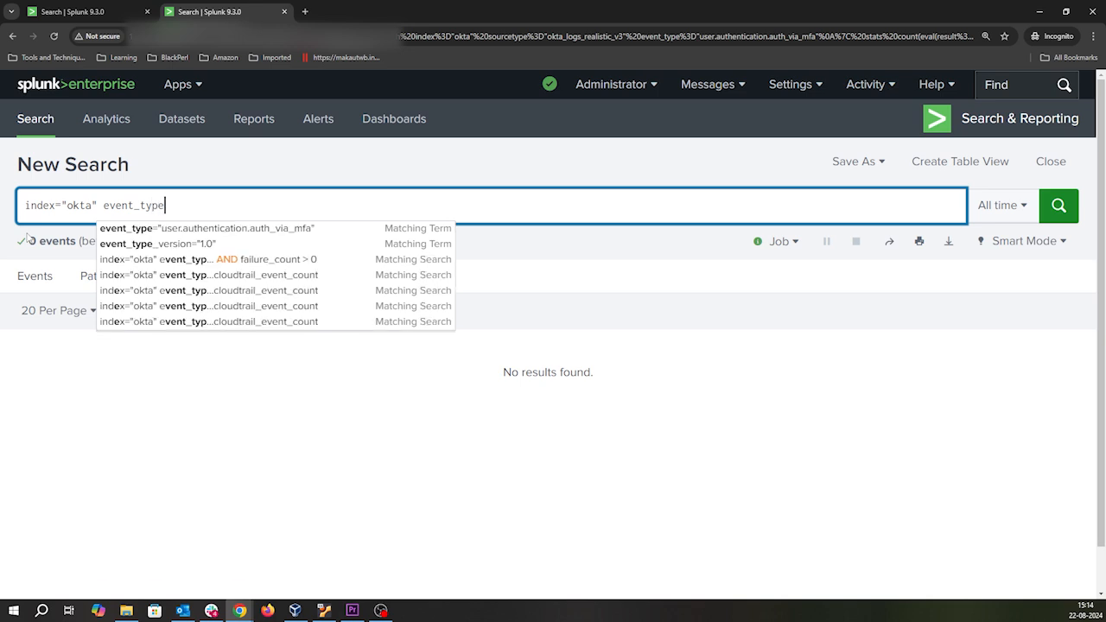
text(=)
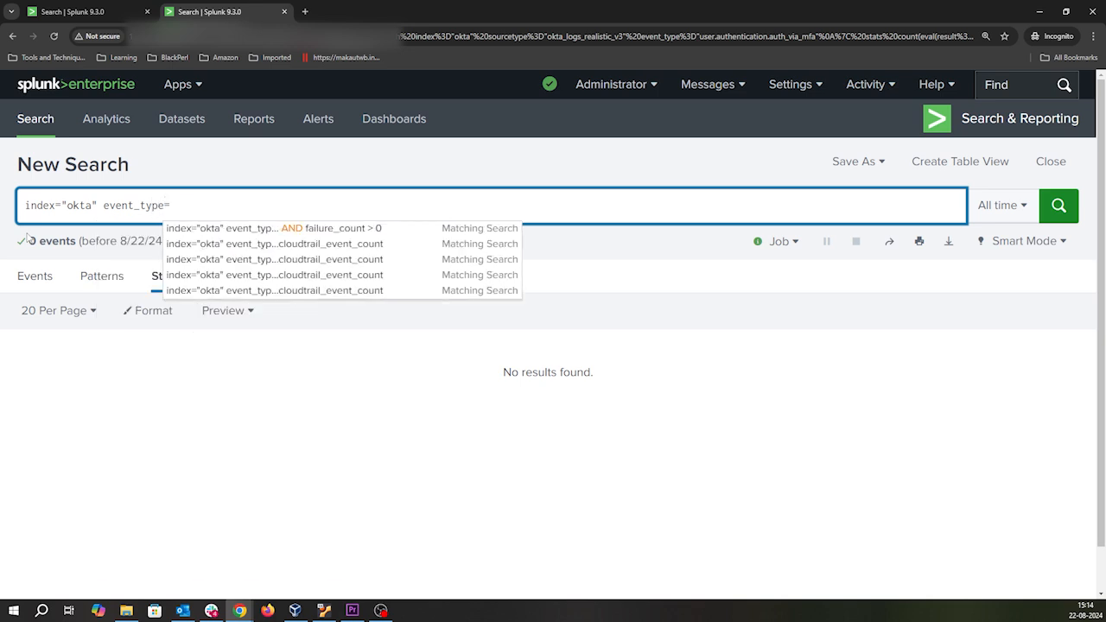
text("")
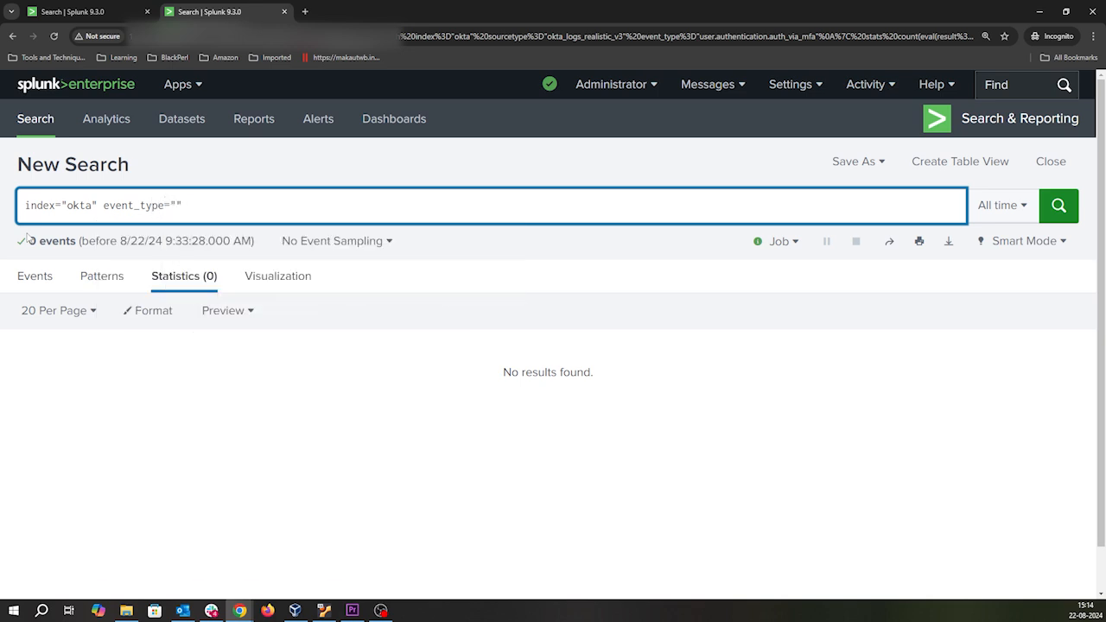
text(user)
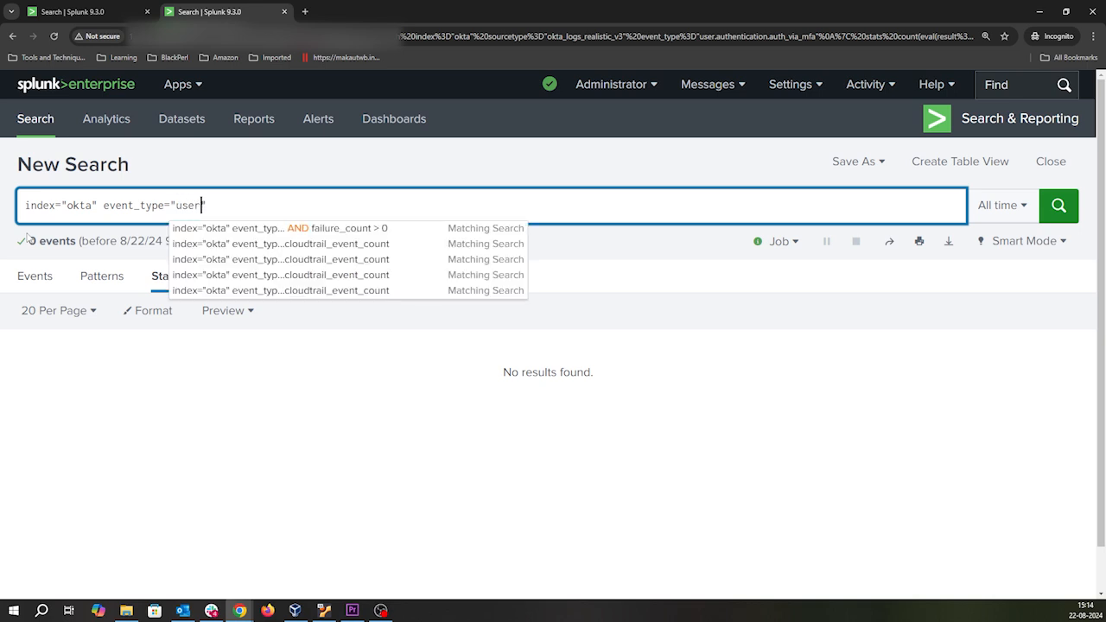
text(.authentication.)
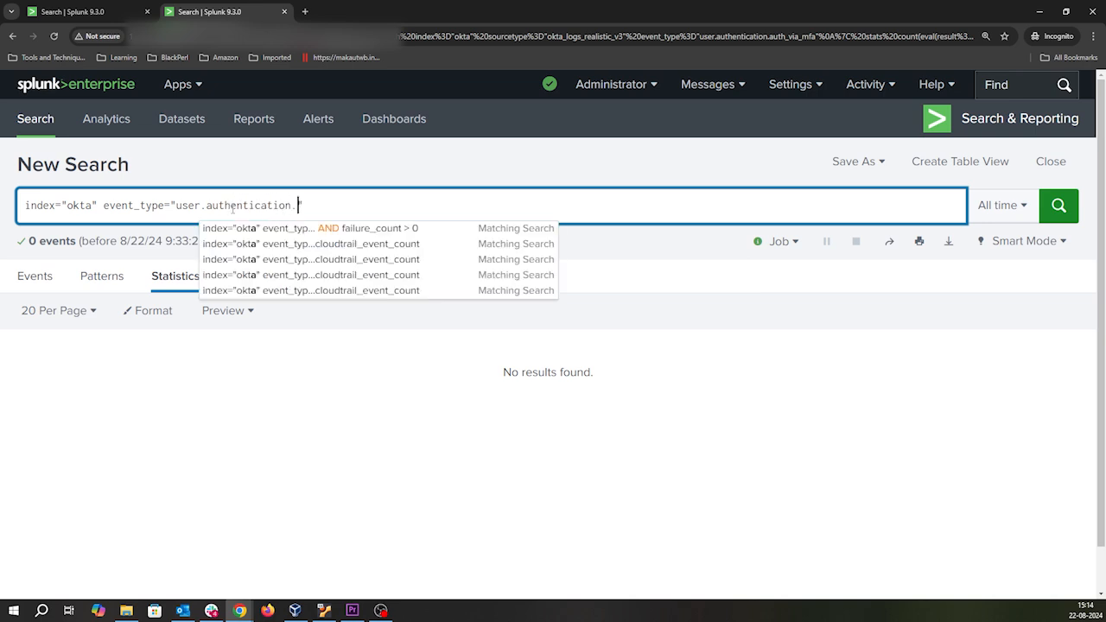
text(auth.)
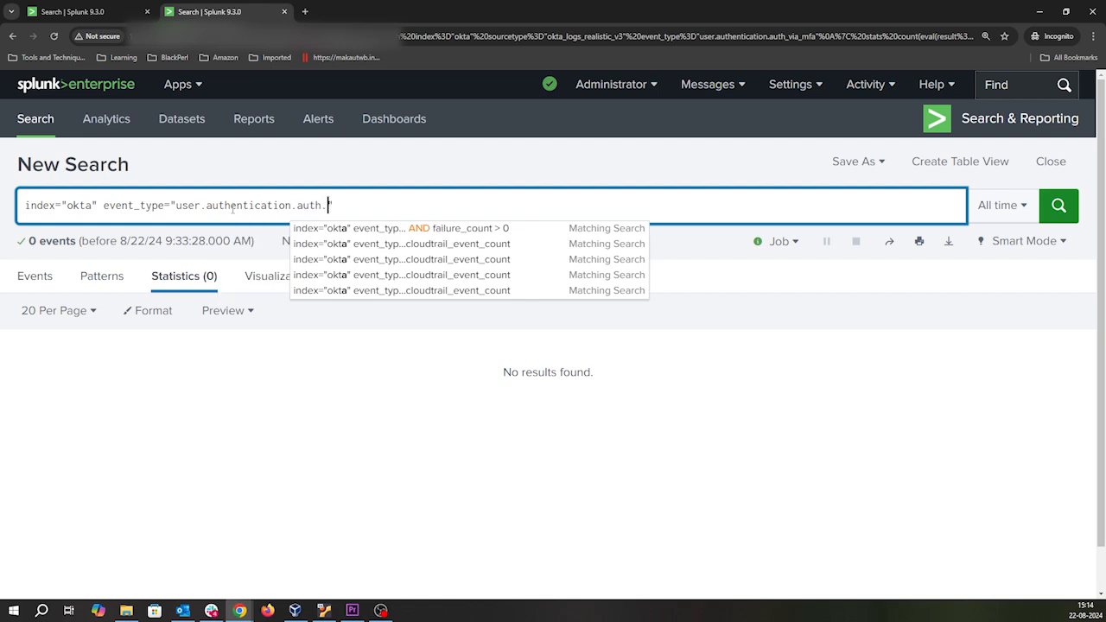
text(via)
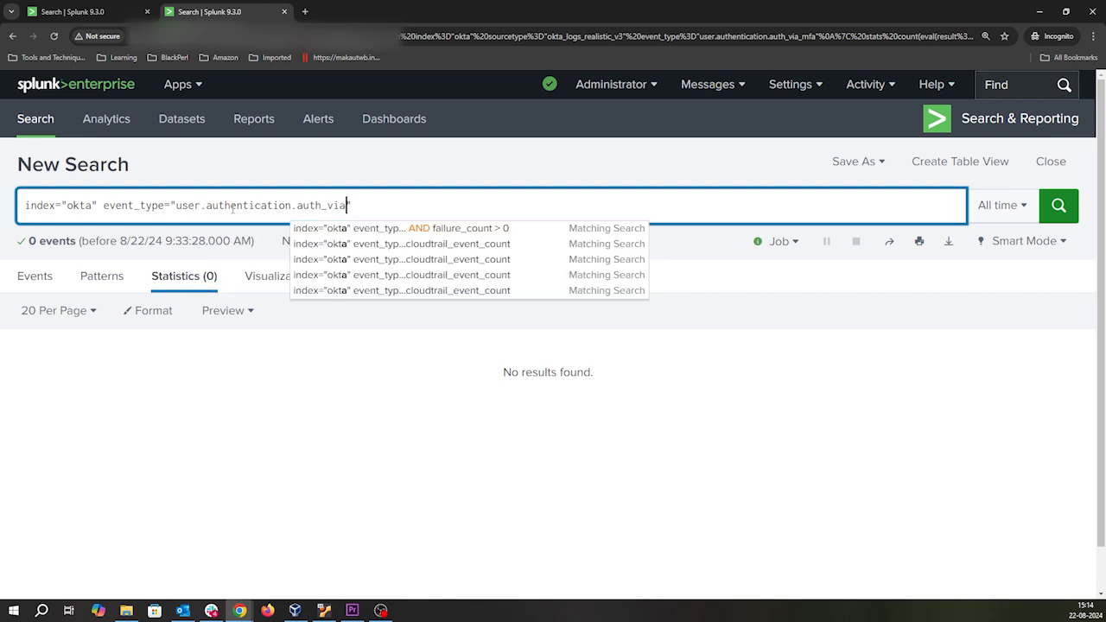
text(mfa)
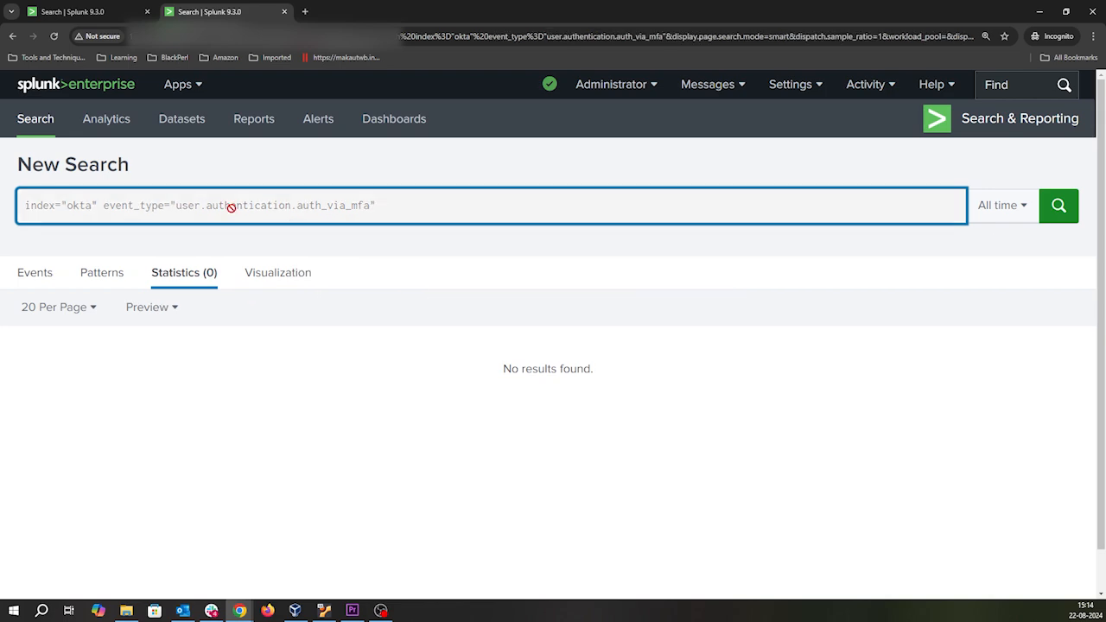
Let the Okta MFA search finish with 4,964 events and place the cursor at the query's end
click(1064, 204)
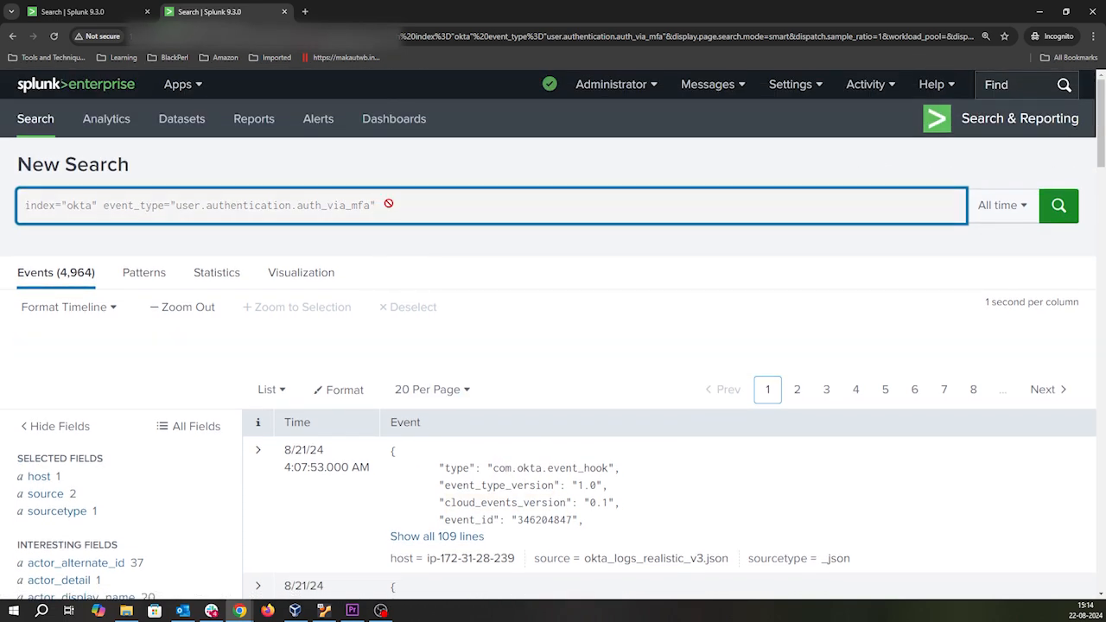
click(1062, 205)
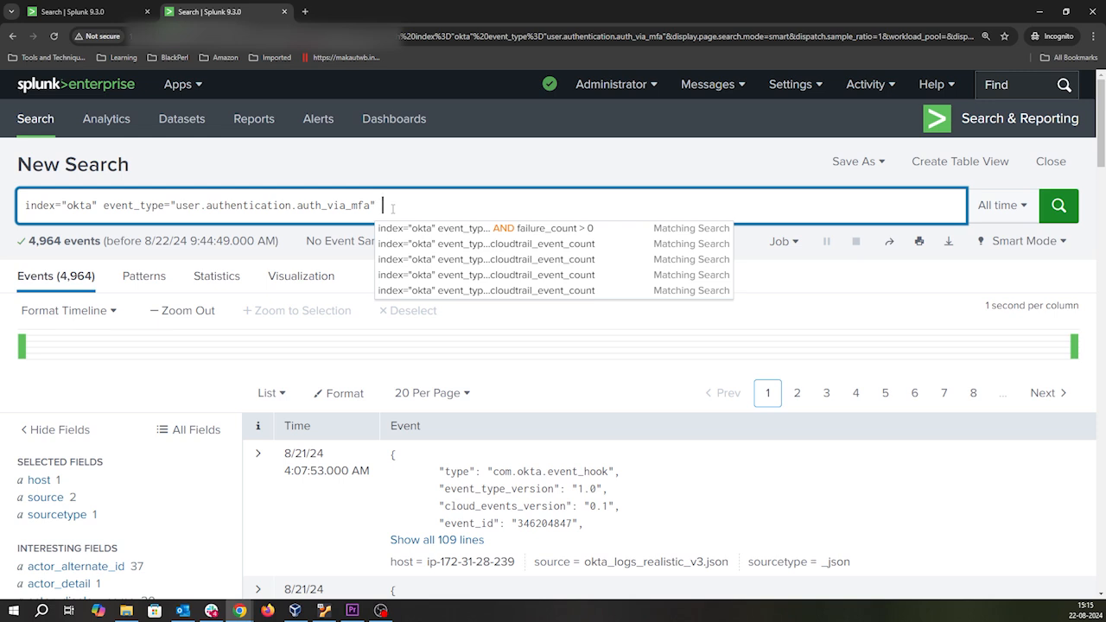
Append | stats count(eval(result="SUCCESS")) as sucess_count, to the query
text(| stats c)
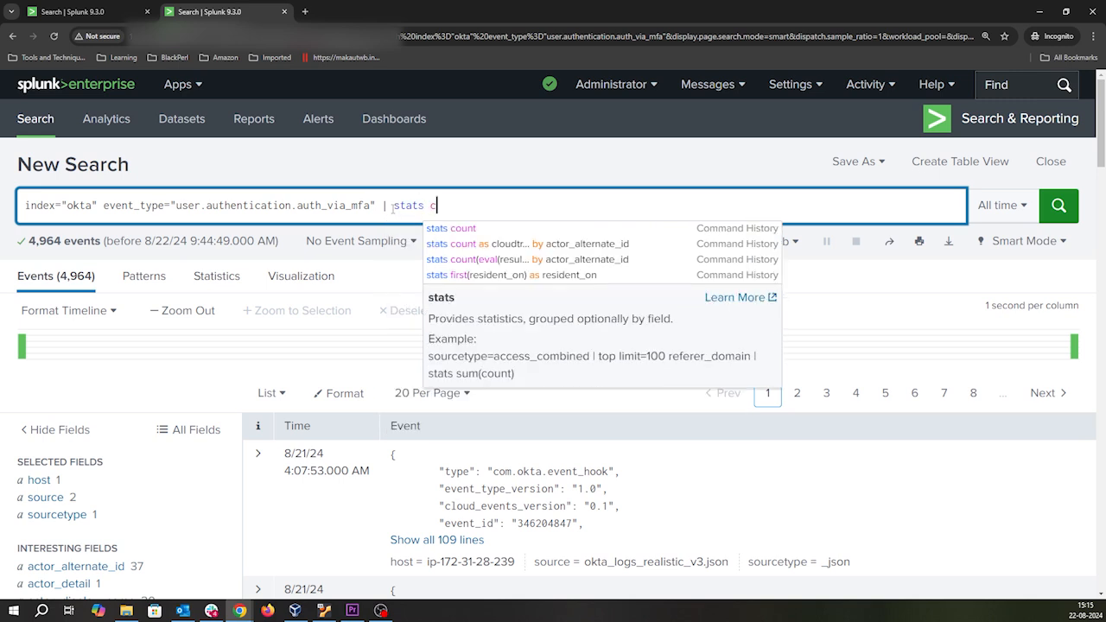
text(ount())
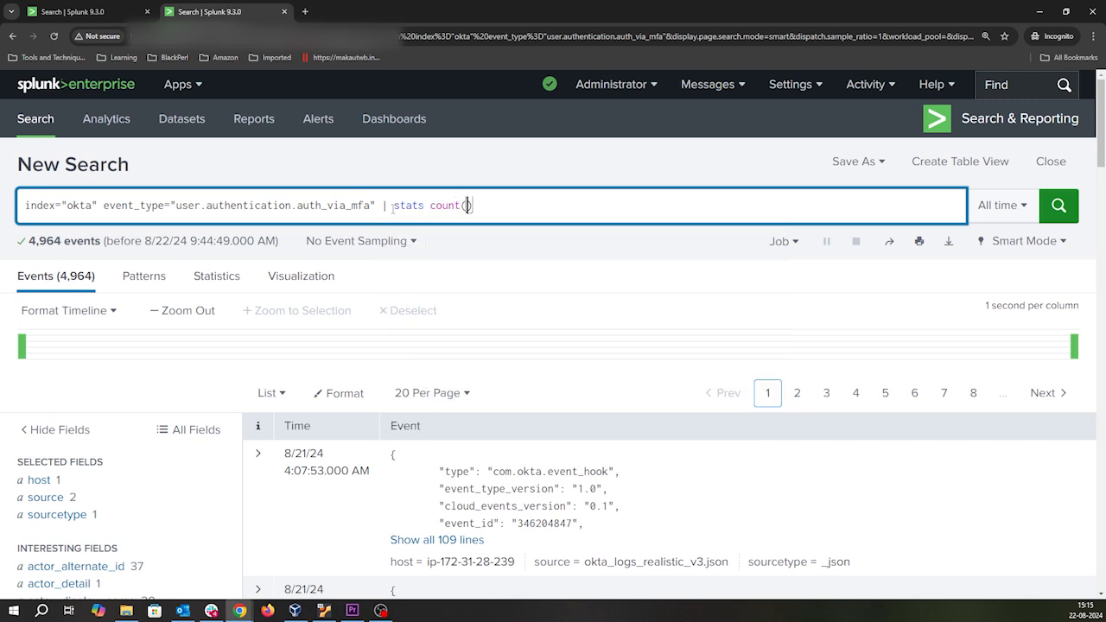
text((eval))
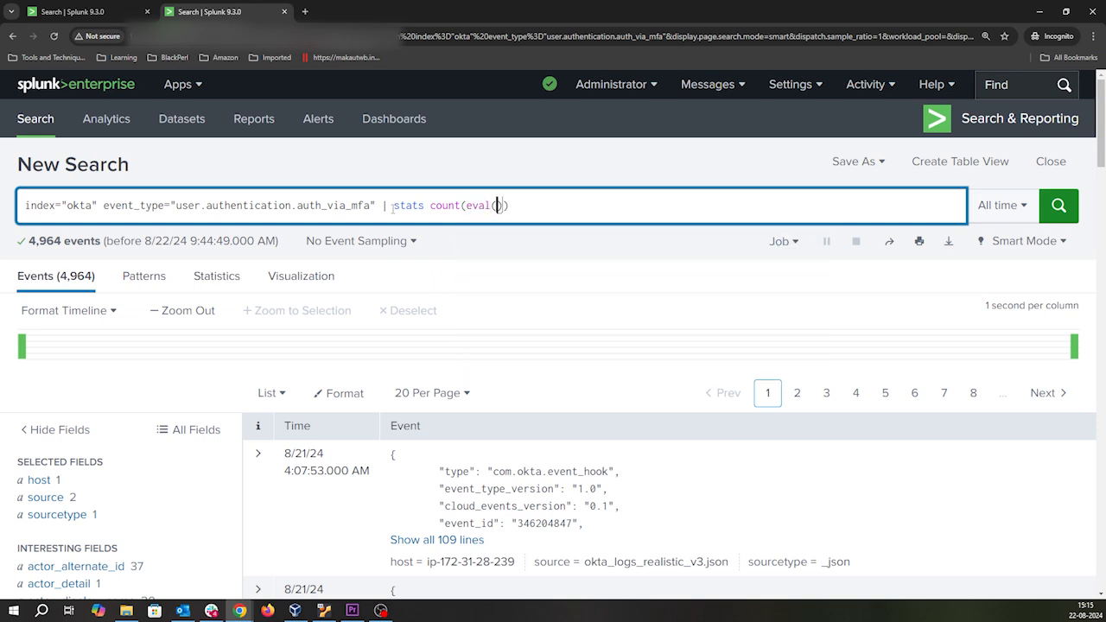
text(result)
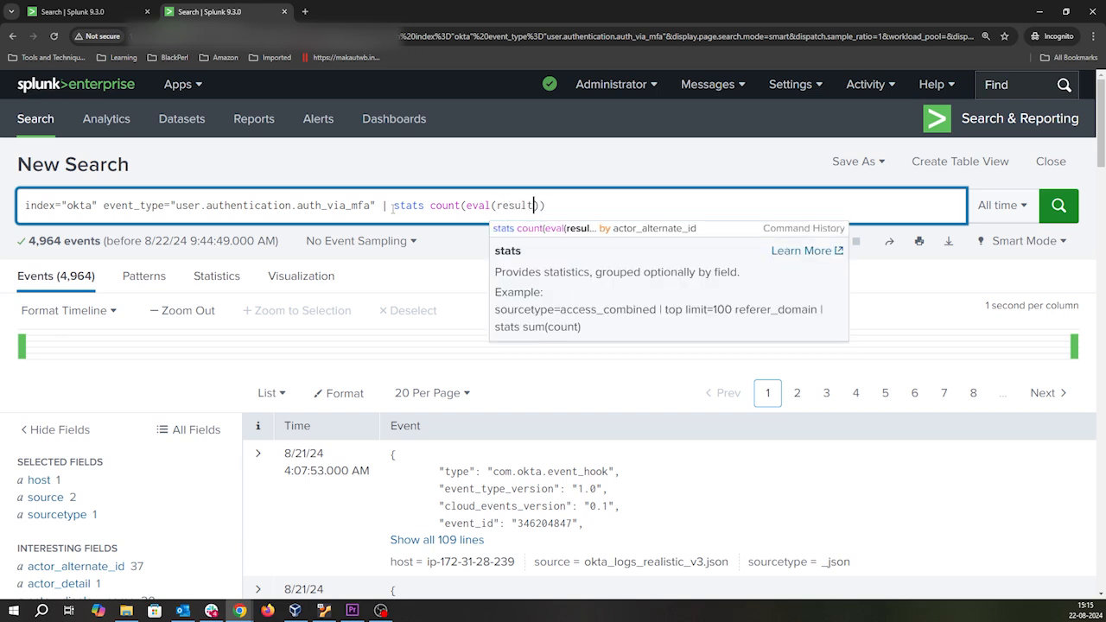
text(=")
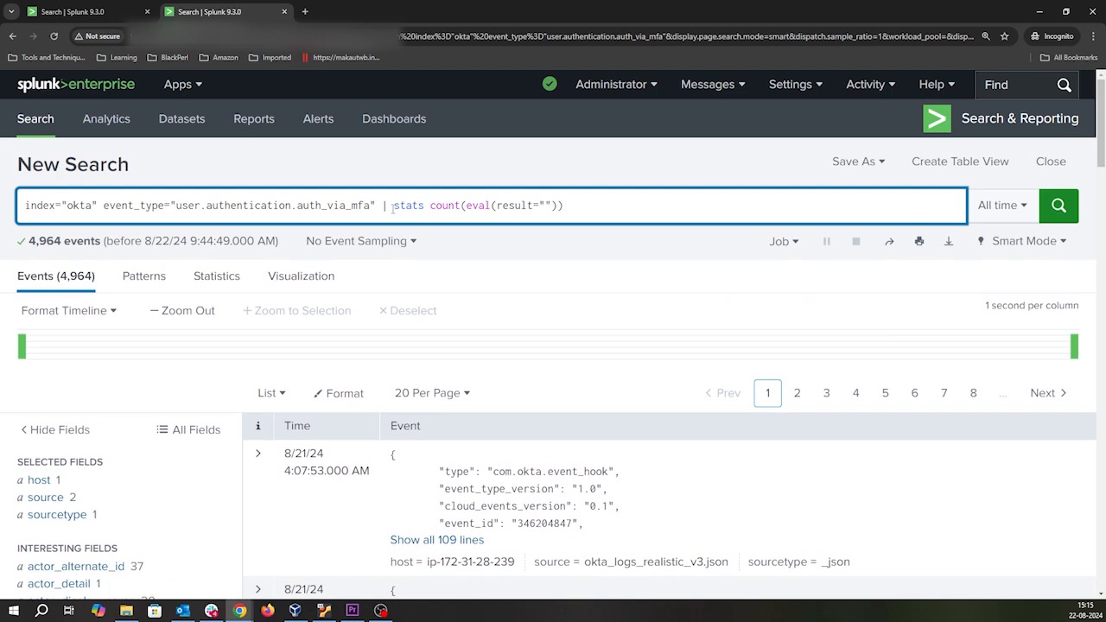
text(SUCCESS)
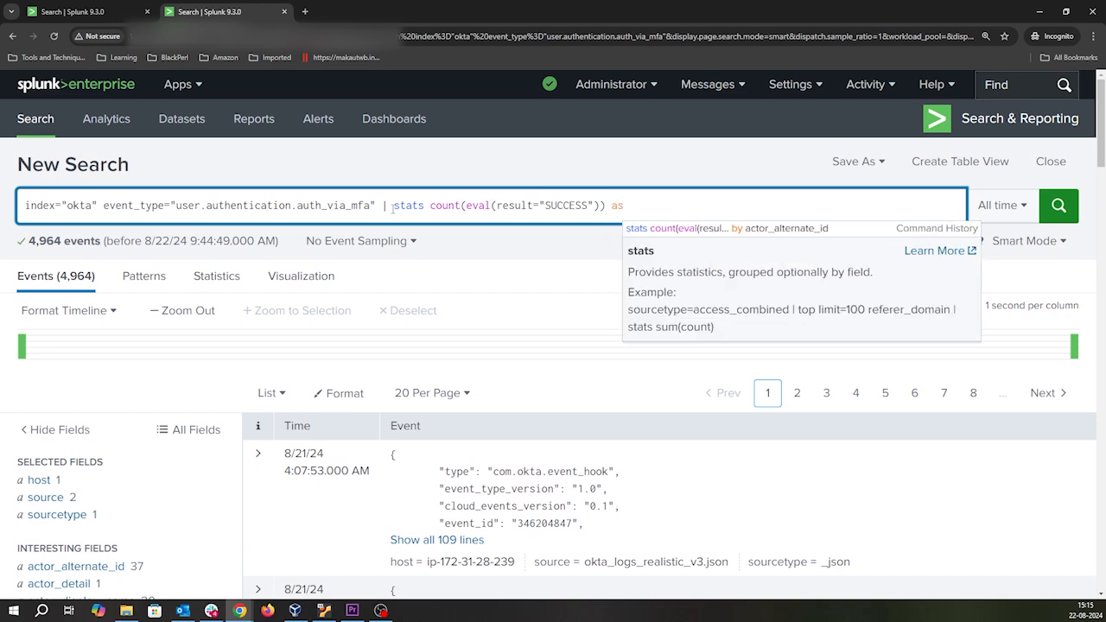
text(sucess)
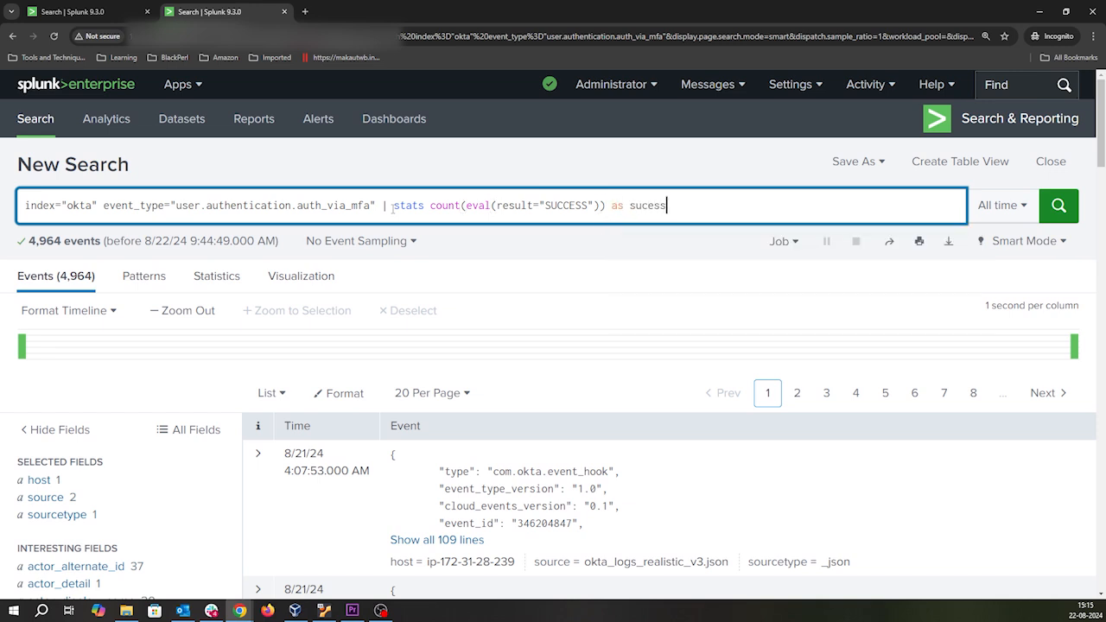
text(_count, c)
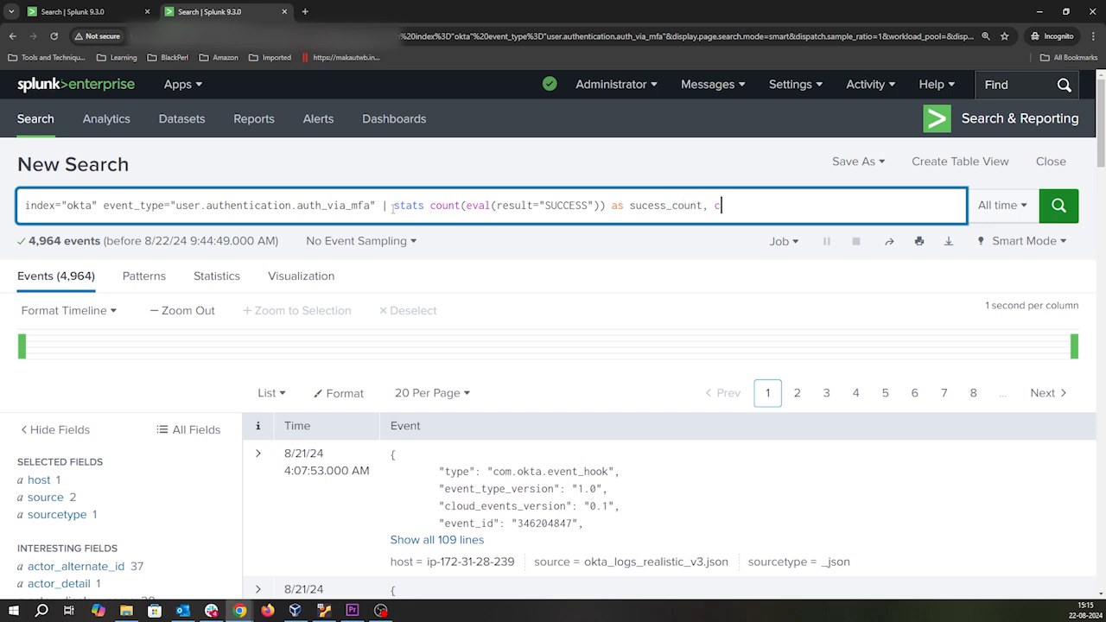
text(o)
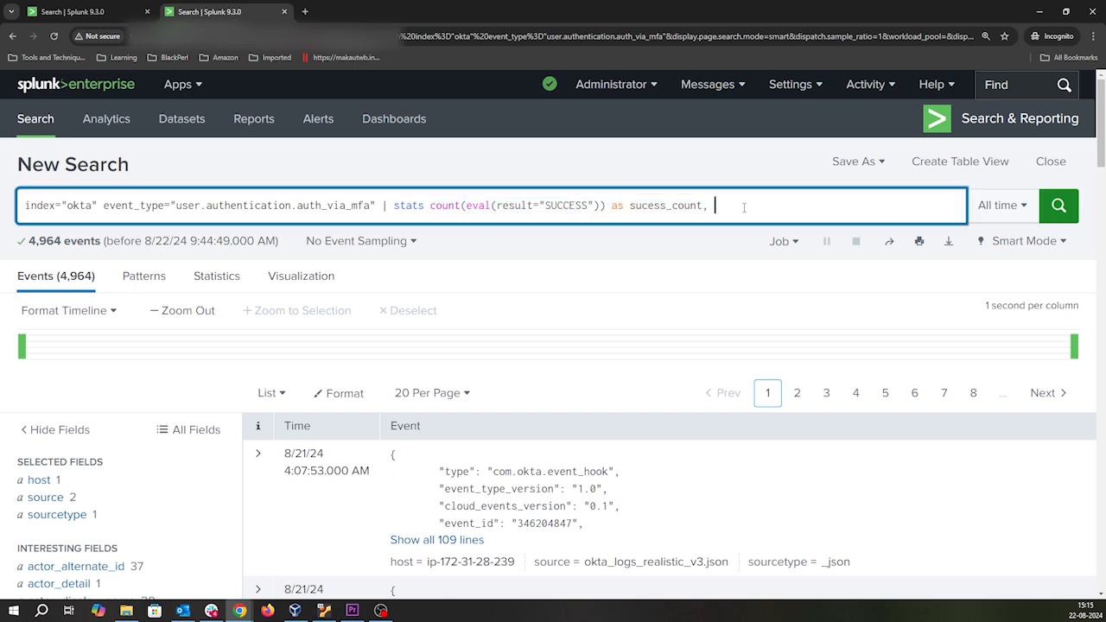
Add count(eval(result="FAILURE")) as failure_count by actor_alternate_id to the stats command
text(count(eval(result="SUCCESS")))
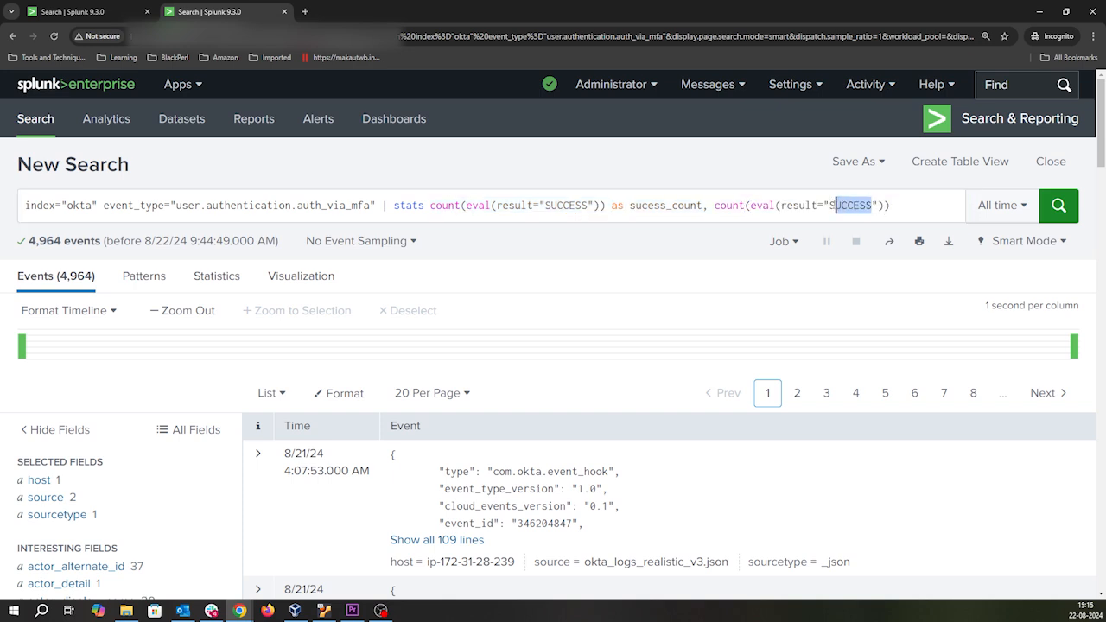
text(FAILUR)
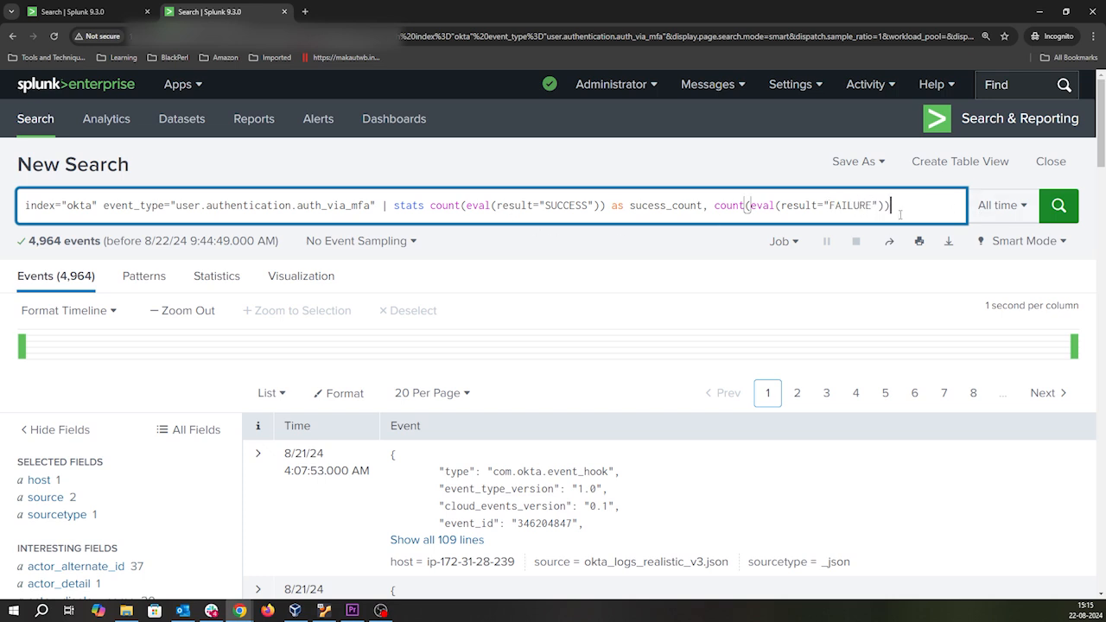
text(as failure)
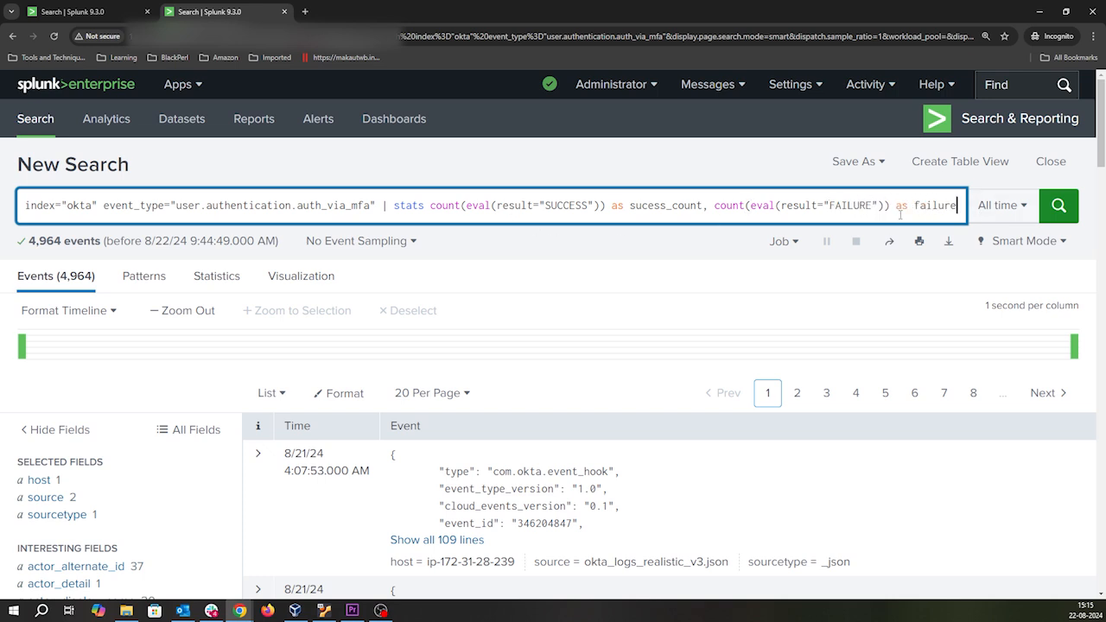
text(count by)
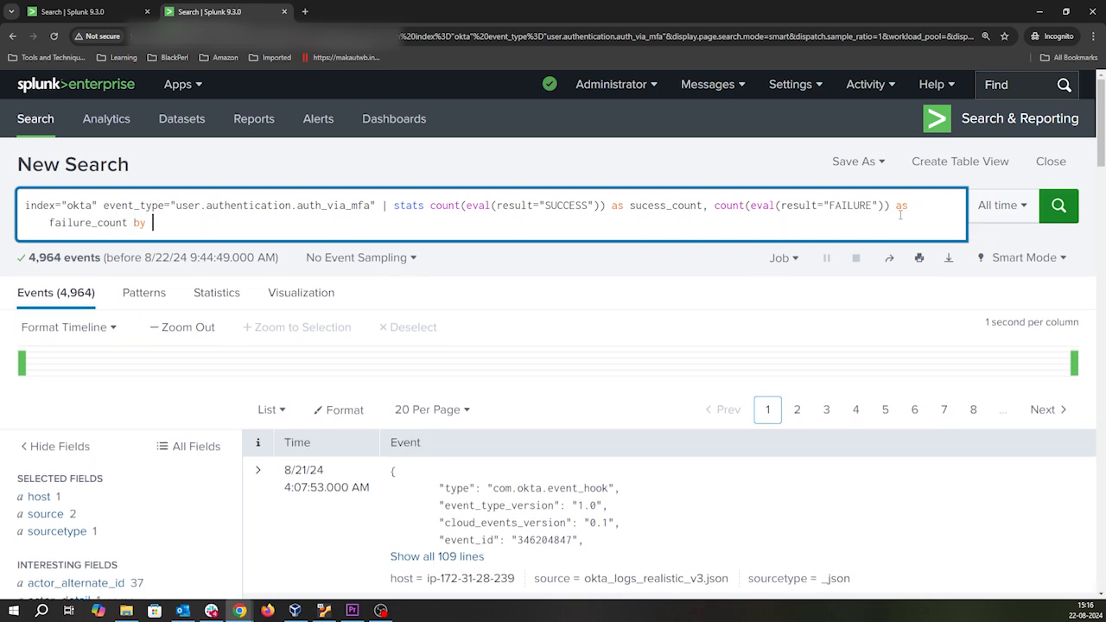
text(actor_alternate_id)
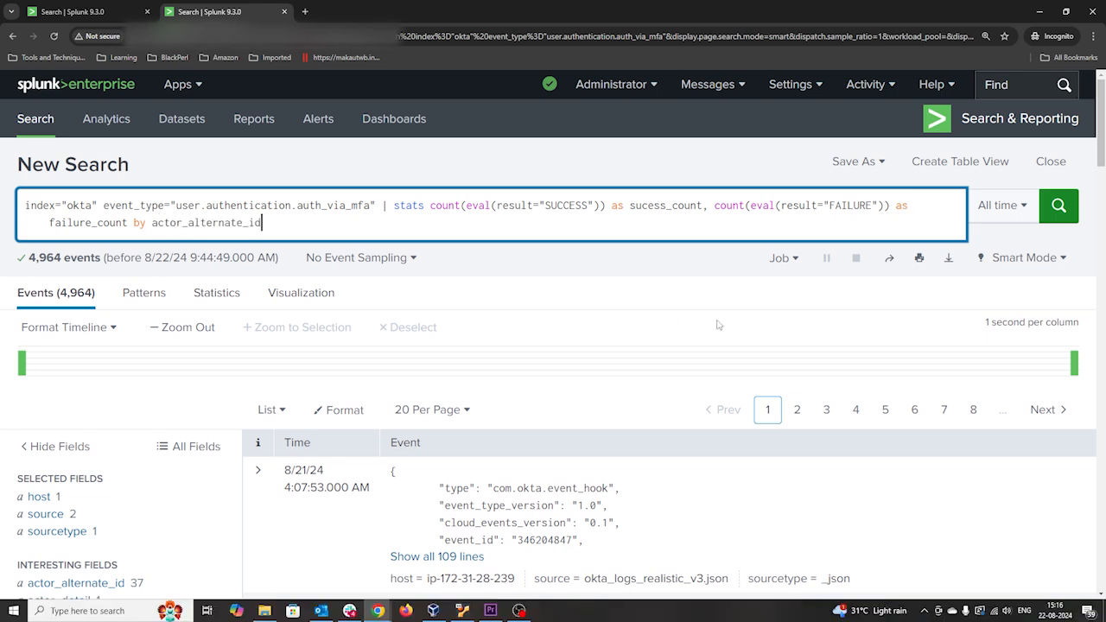
click(1058, 206)
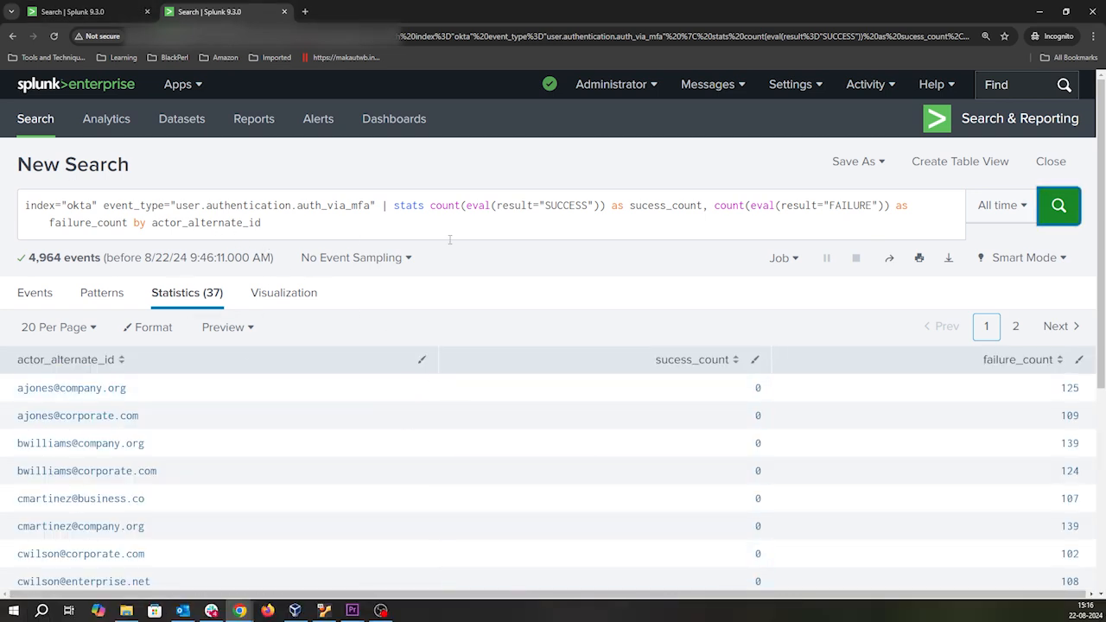
mouse_move(707, 372)
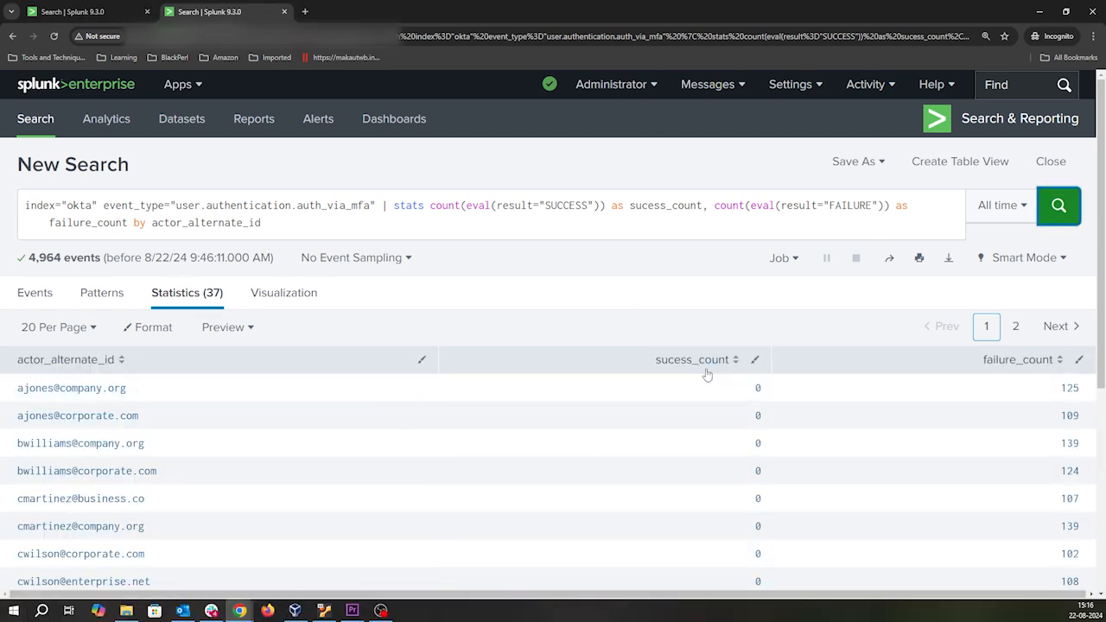
scroll(down, 3)
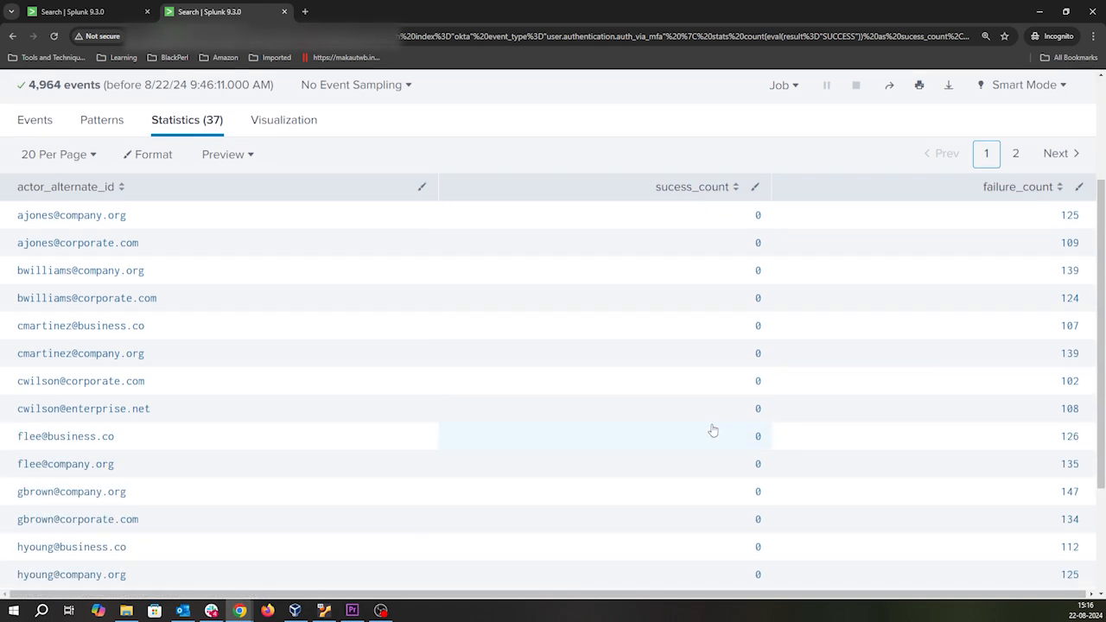
mouse_move(591, 262)
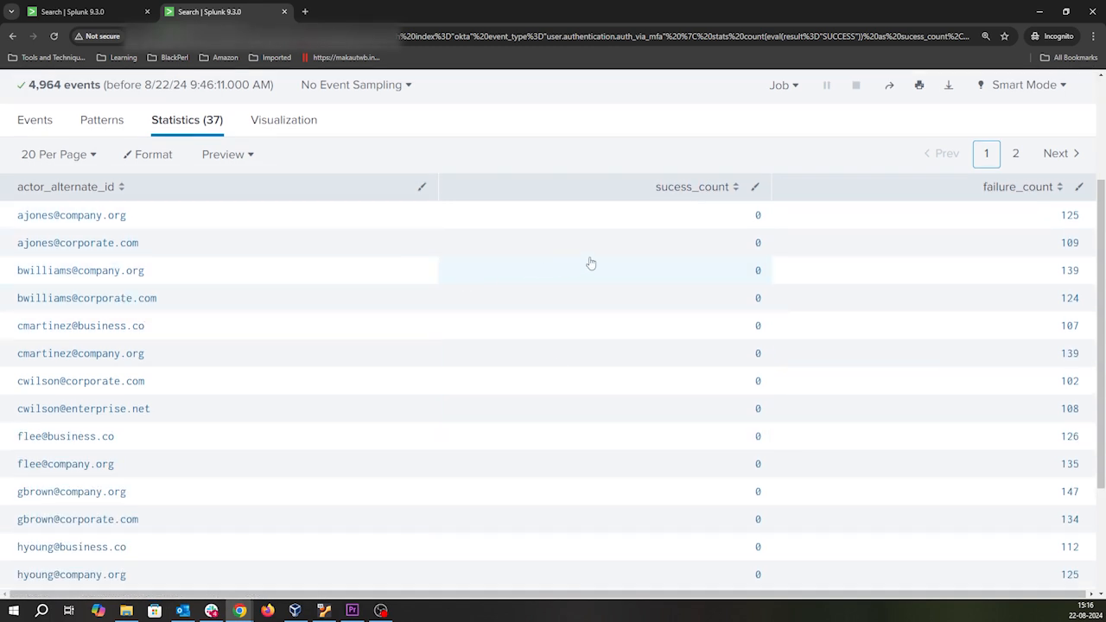
scroll(down, 3)
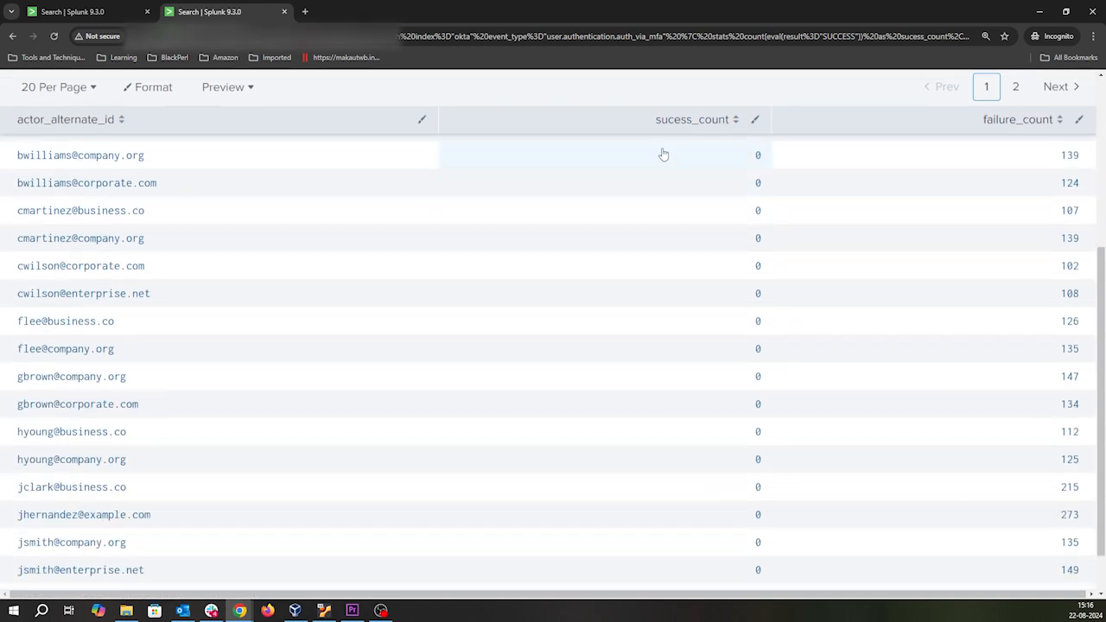
mouse_move(670, 152)
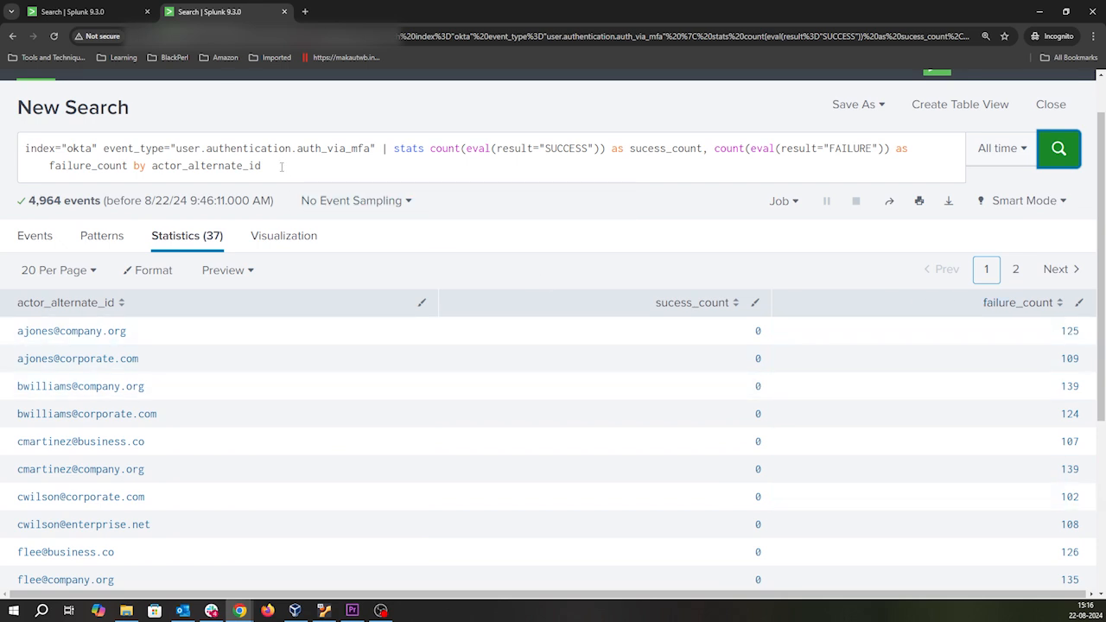
Append | where success_count > 0 AND failure_count > 0 and run the search
click(273, 165)
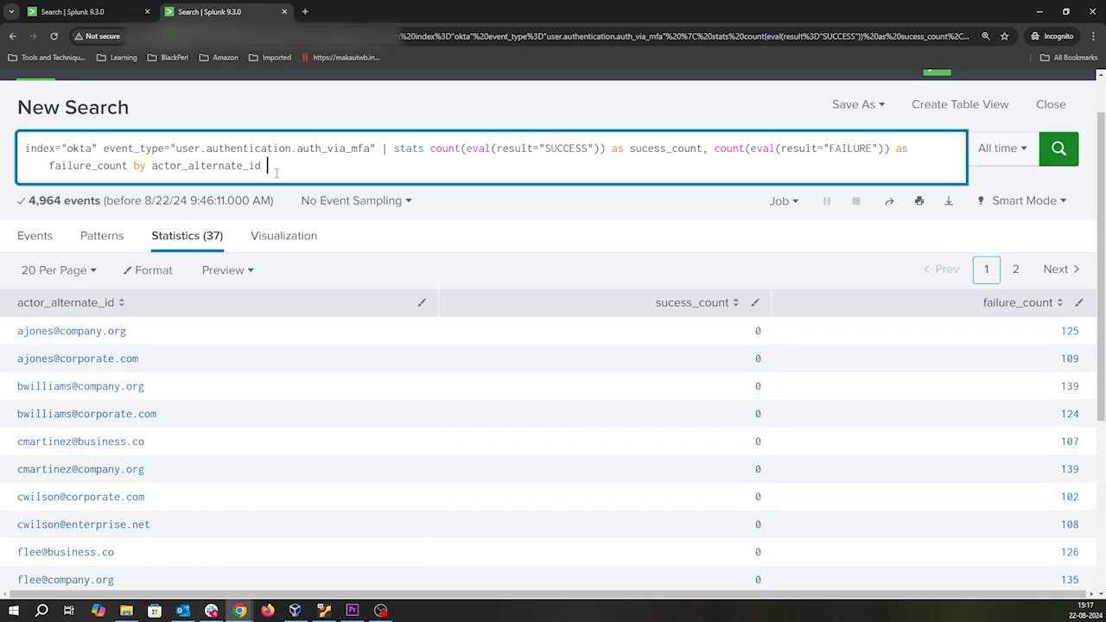
text(|)
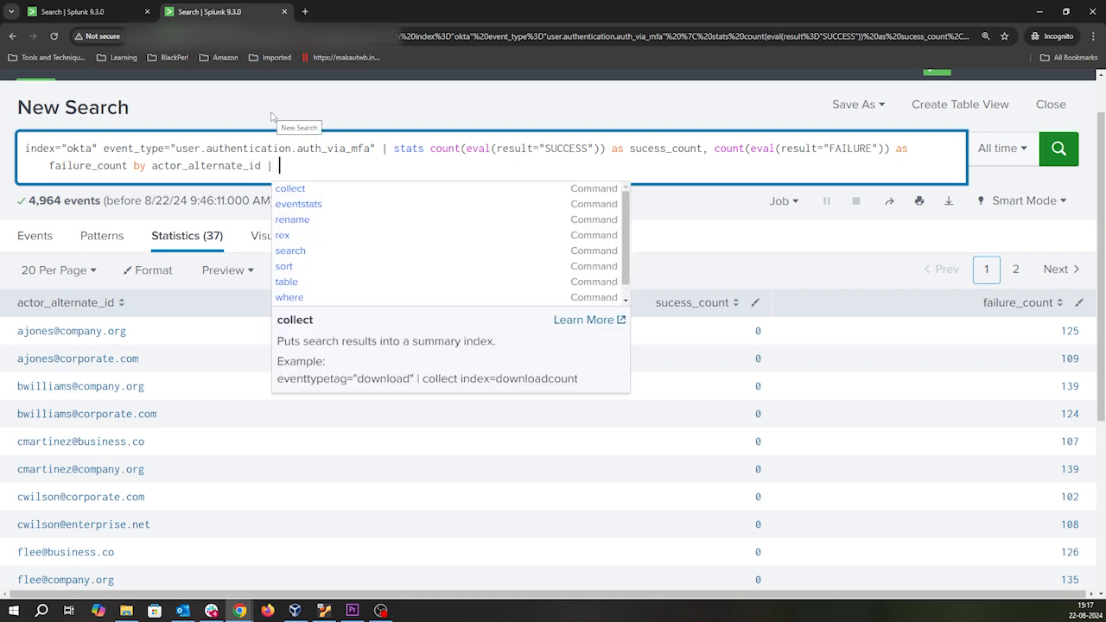
text(where)
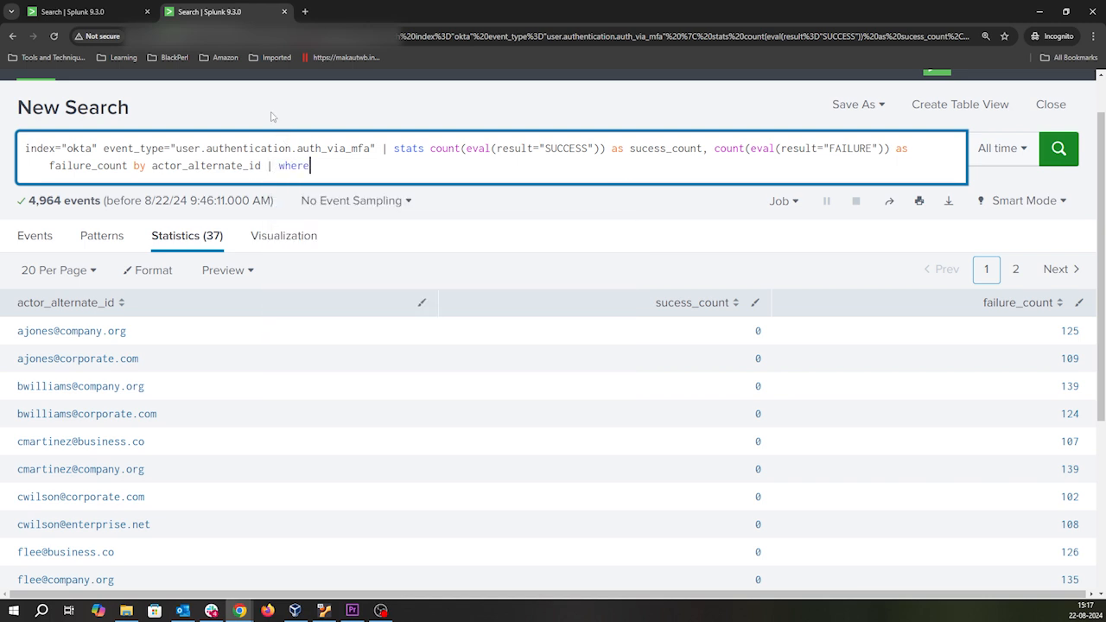
text(su)
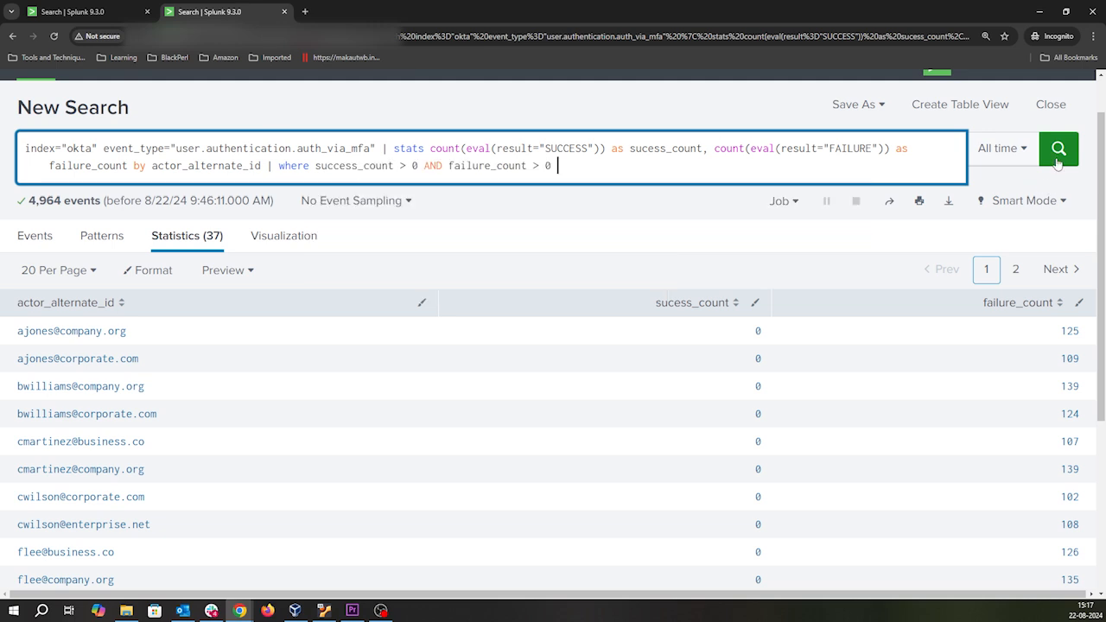
click(1057, 148)
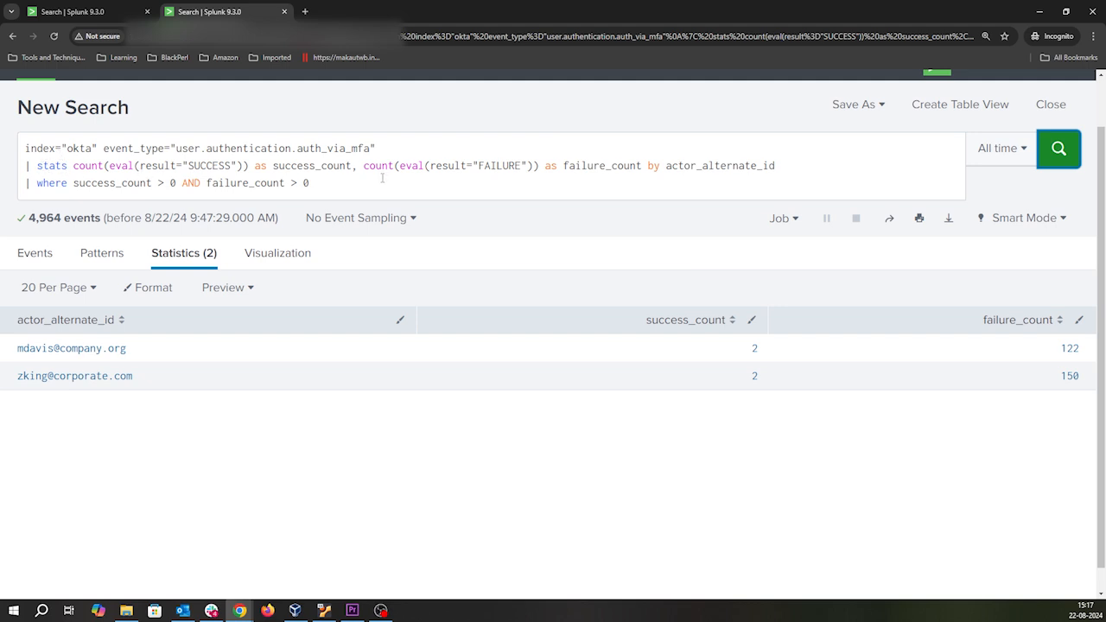
mouse_move(820, 360)
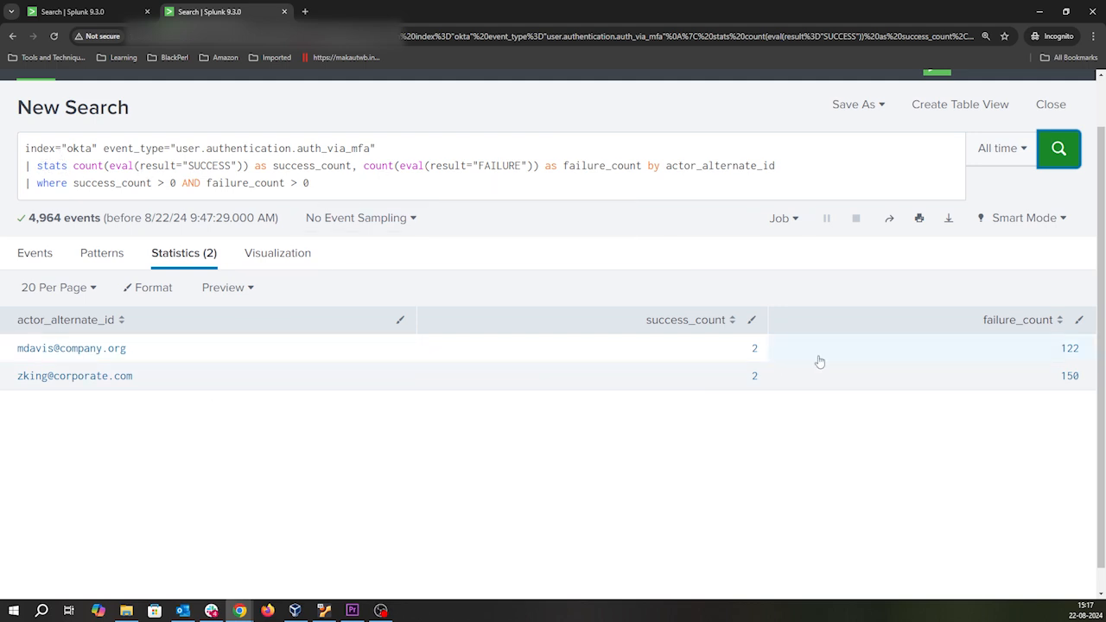
mouse_move(27, 392)
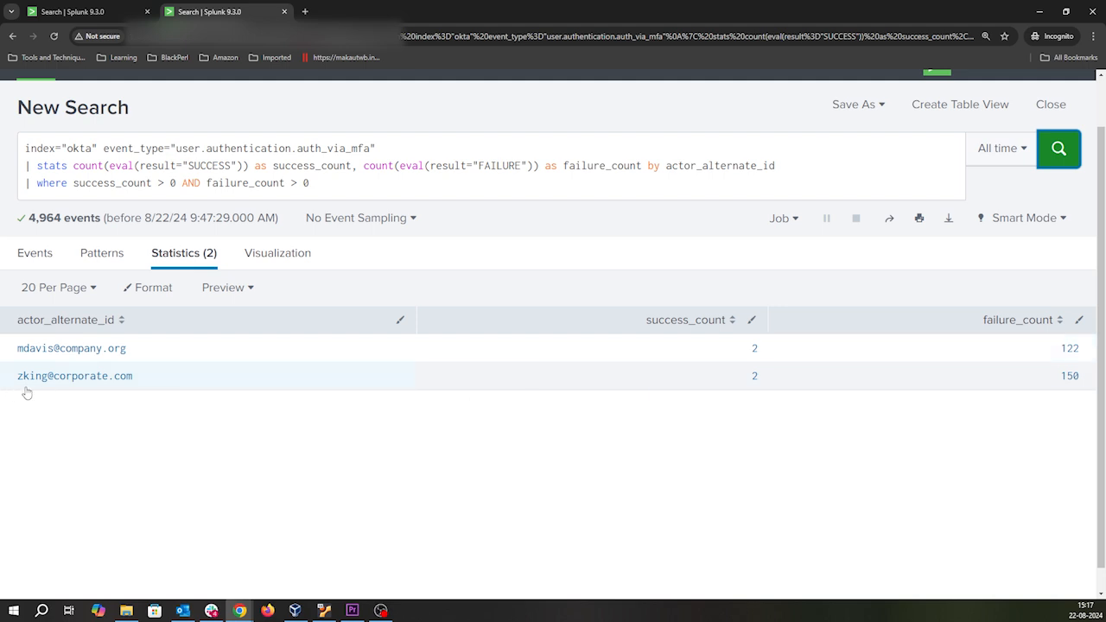
mouse_move(739, 394)
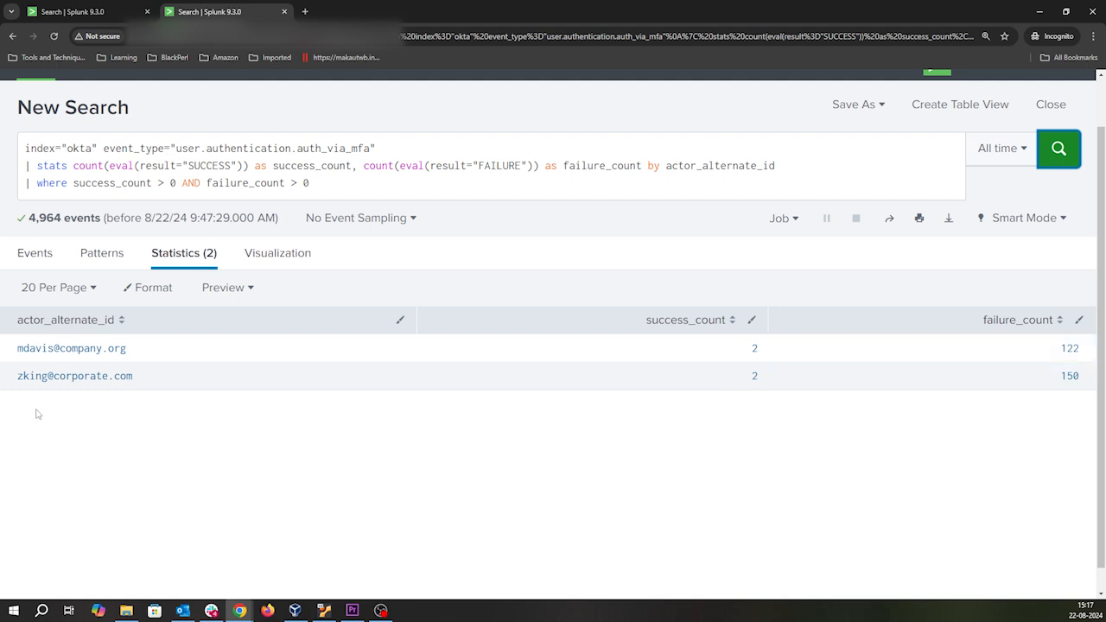
mouse_move(50, 410)
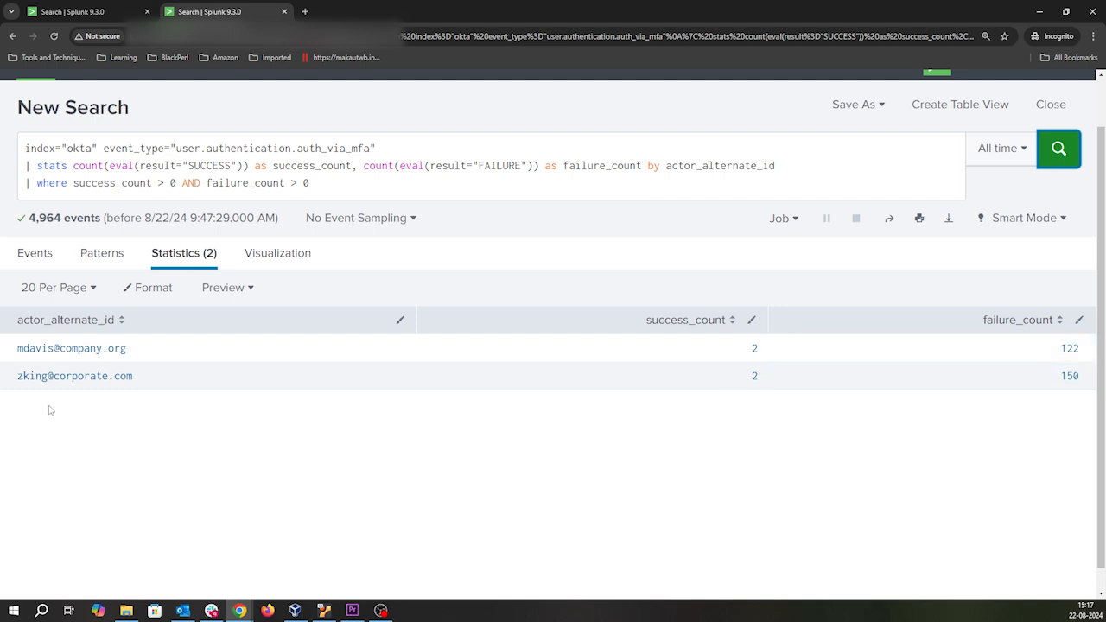
mouse_move(166, 351)
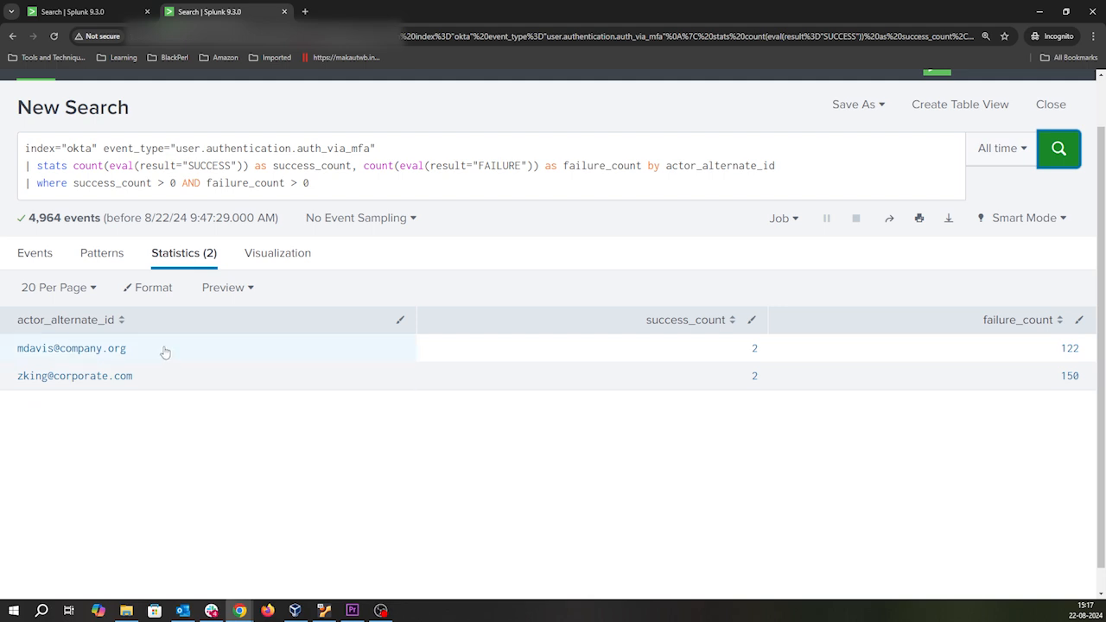
Select a user id from the two result rows with 2 successes and 122/150 failures
click(317, 183)
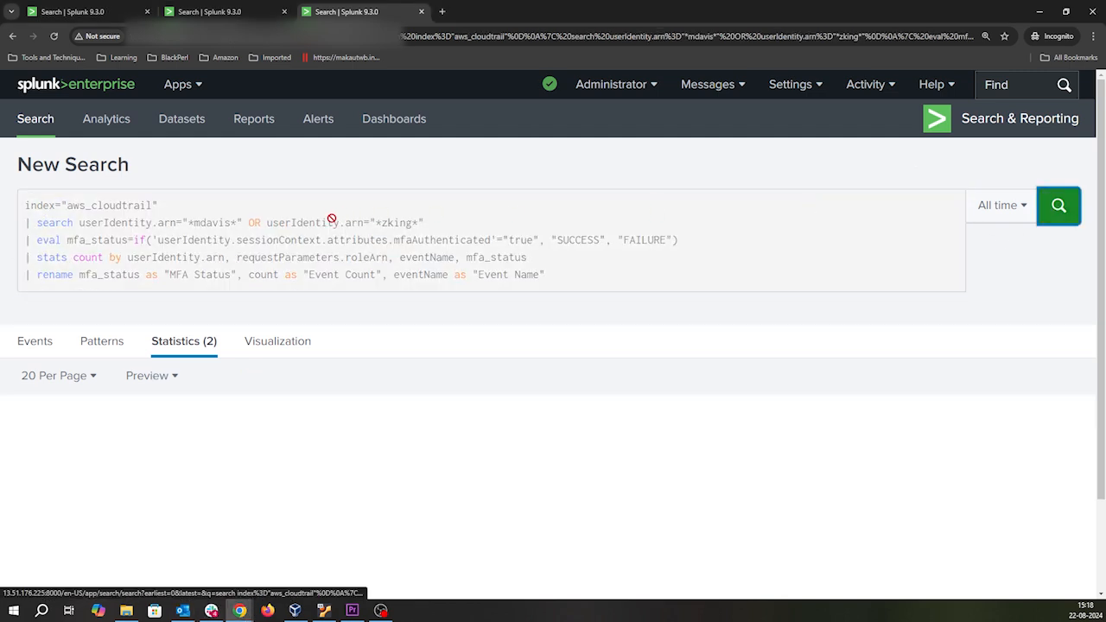
click(1063, 205)
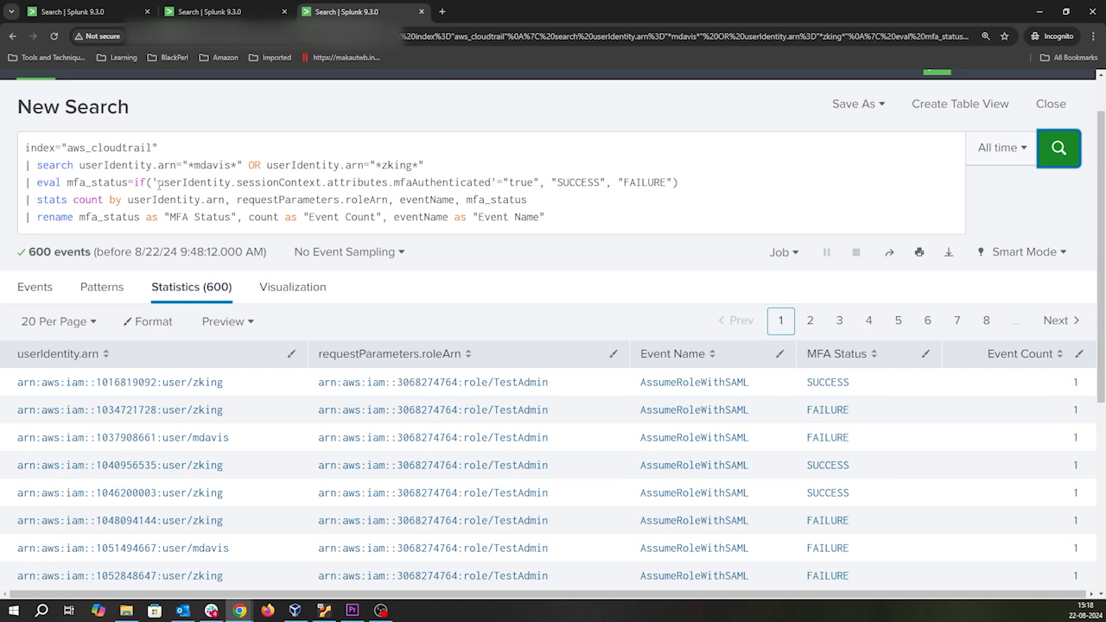
double_click(191, 182)
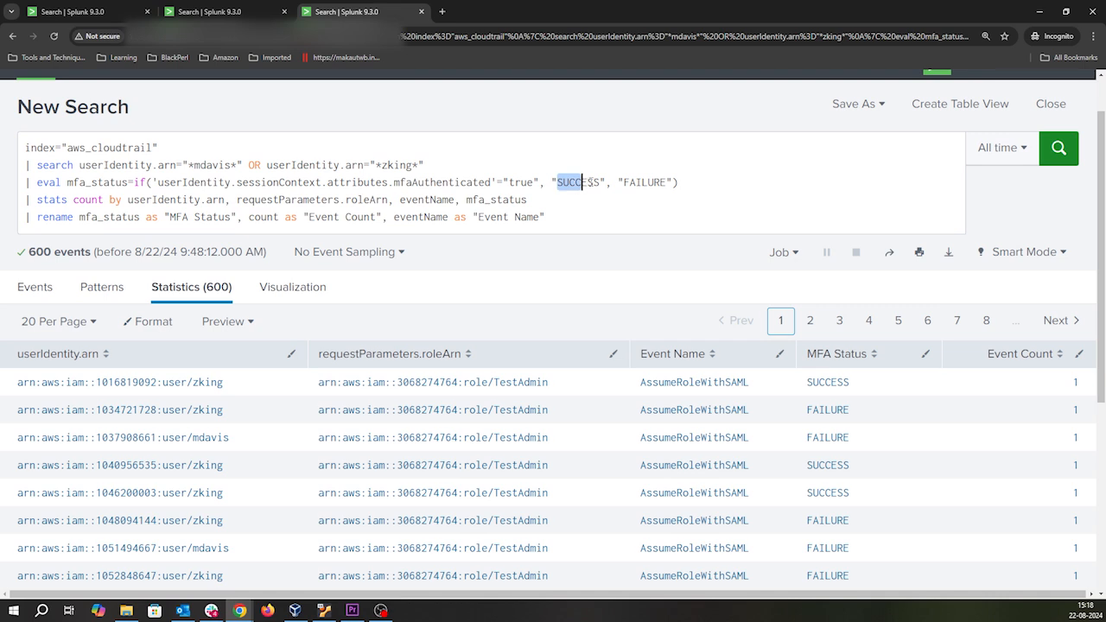
double_click(644, 182)
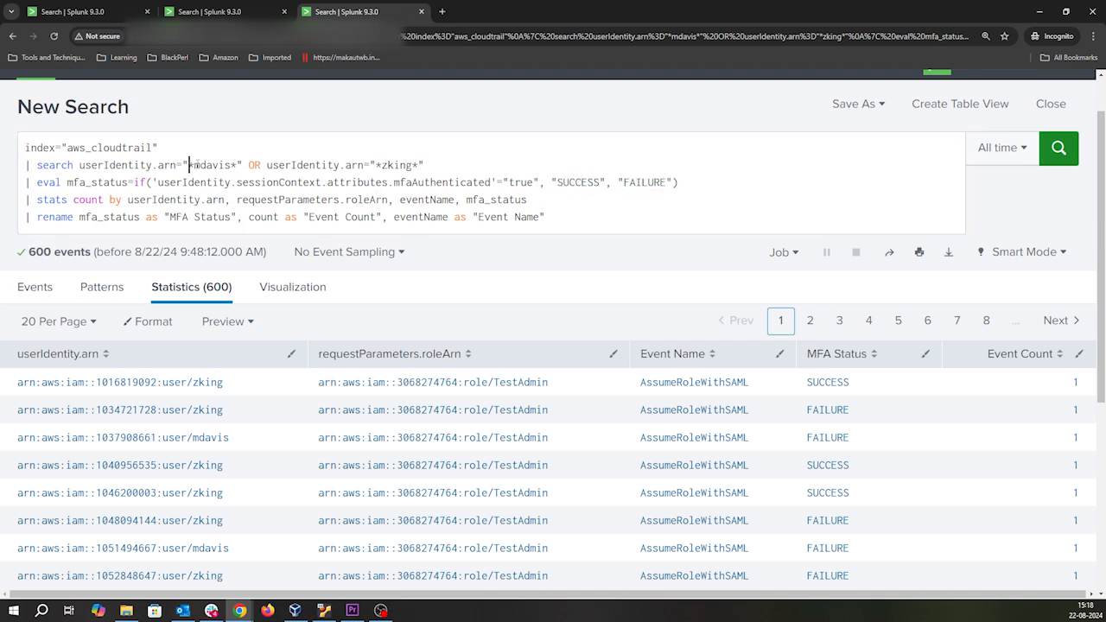
click(207, 165)
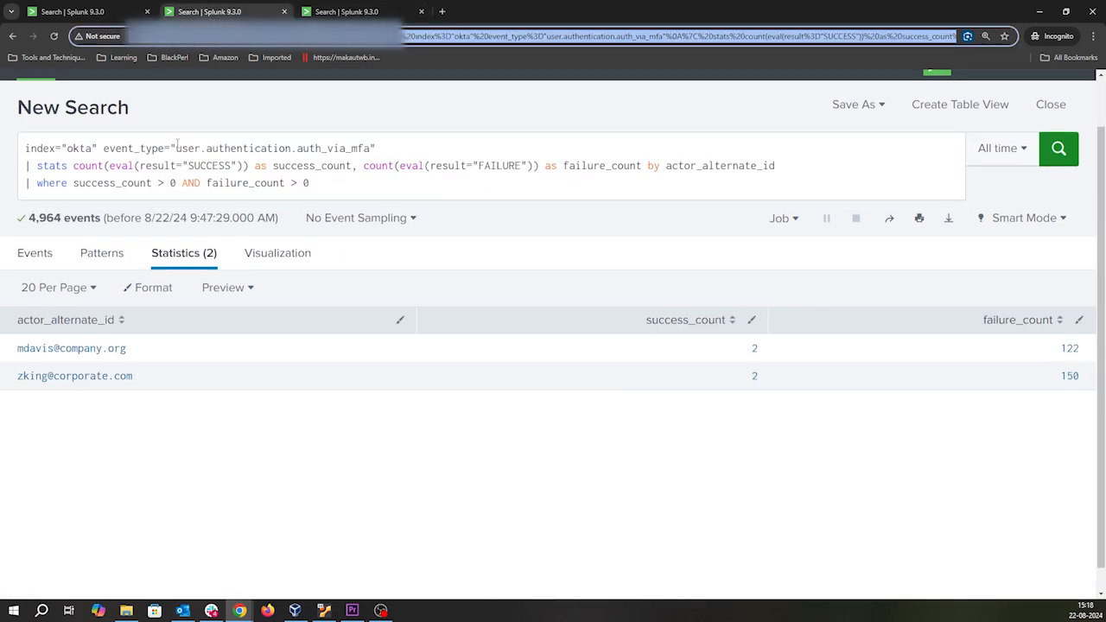
mouse_move(61, 348)
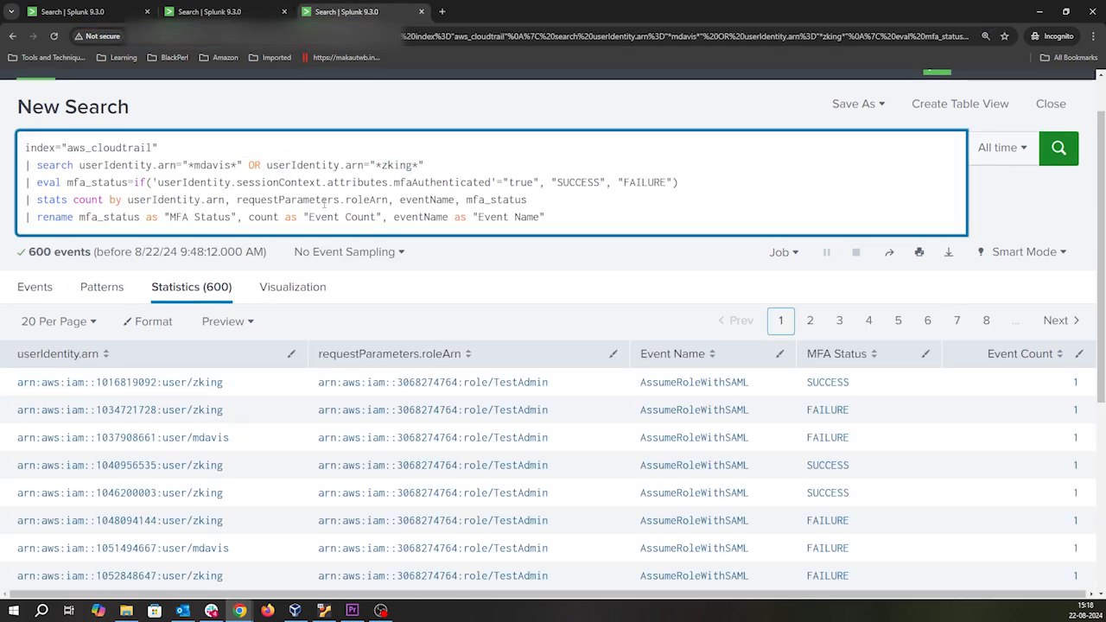
scroll(down, 3)
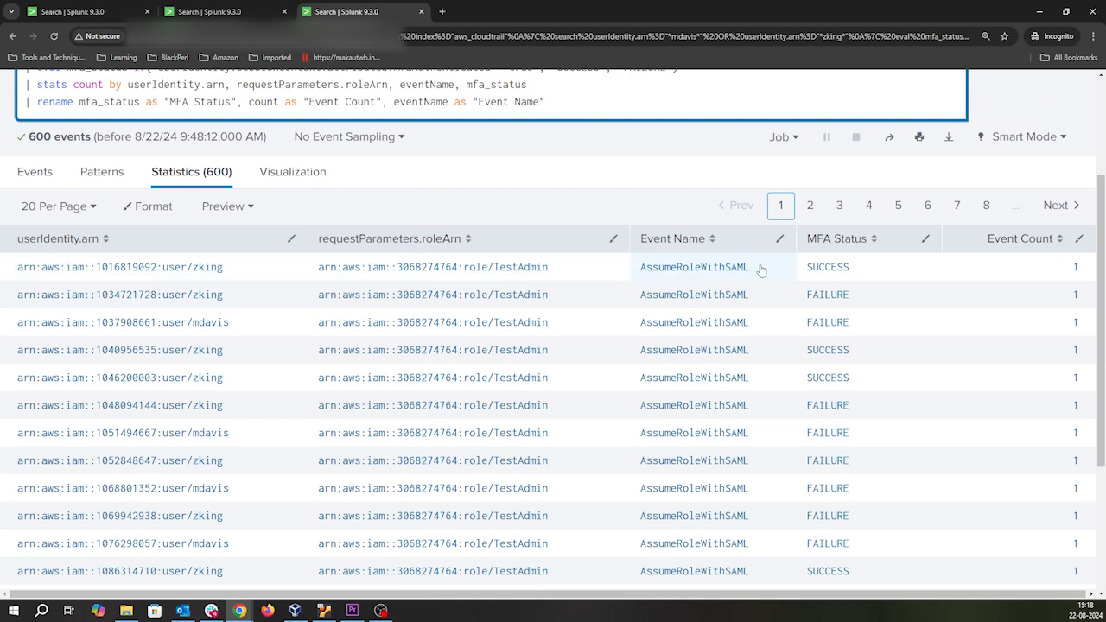
mouse_move(697, 278)
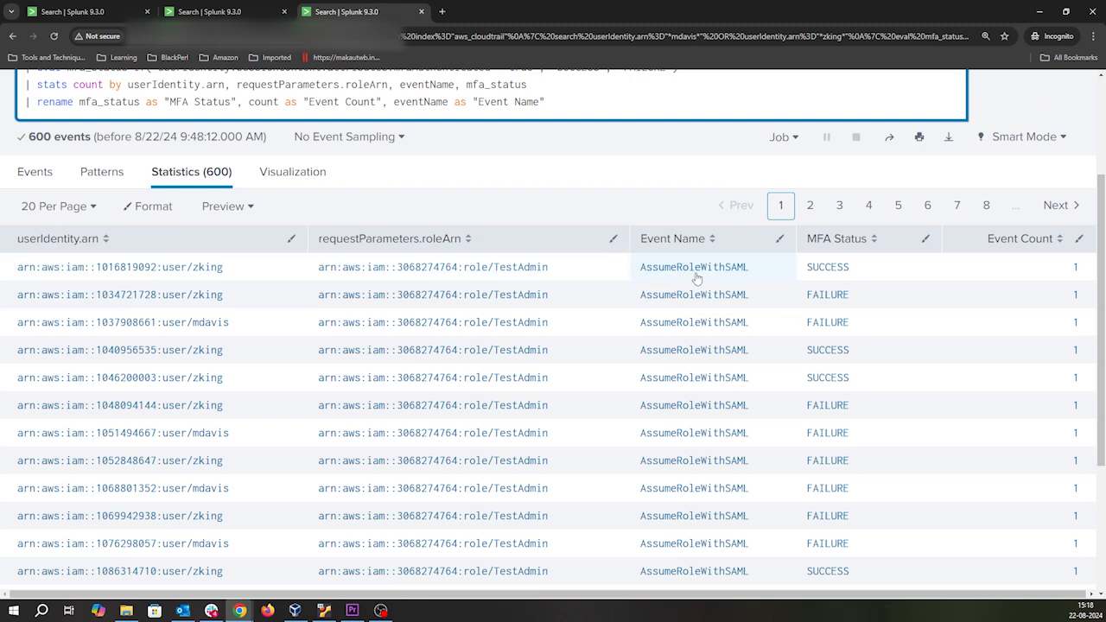
mouse_move(340, 272)
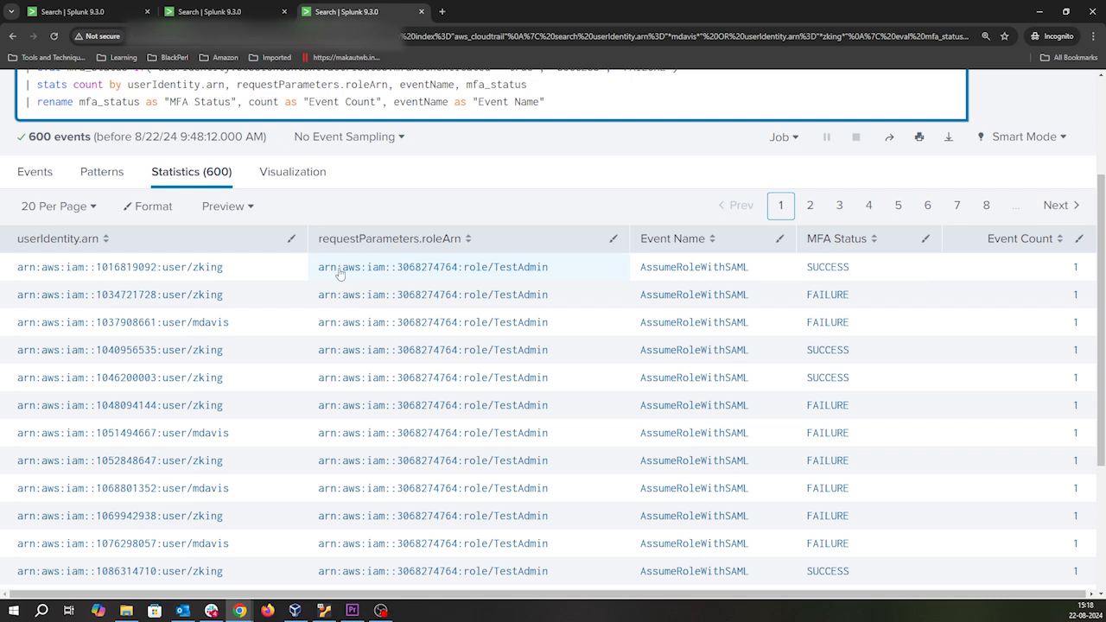
mouse_move(736, 334)
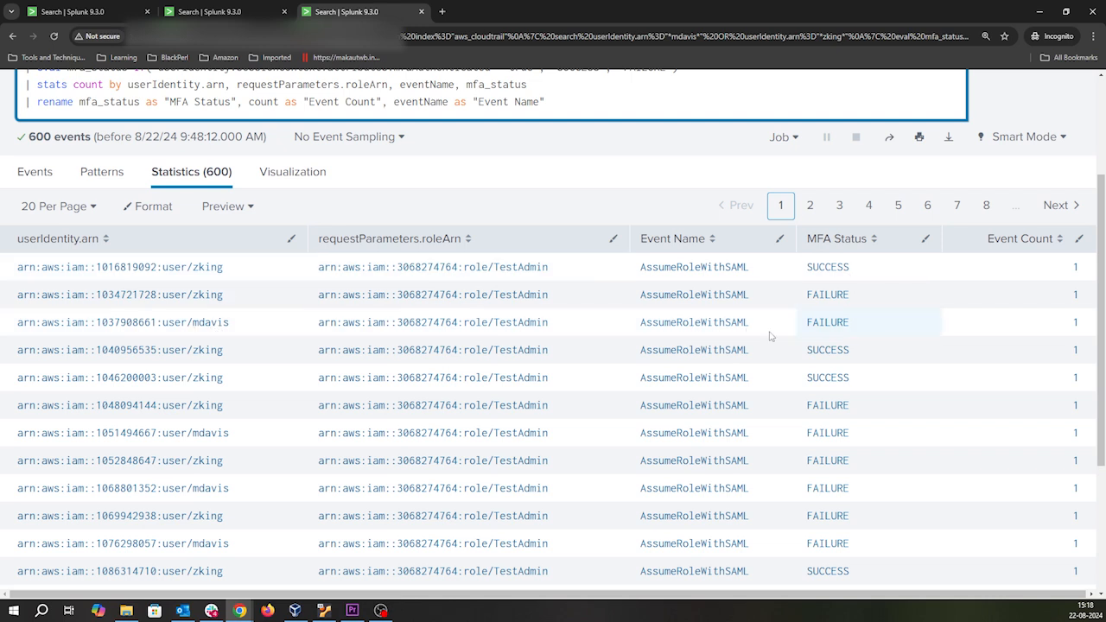
mouse_move(270, 316)
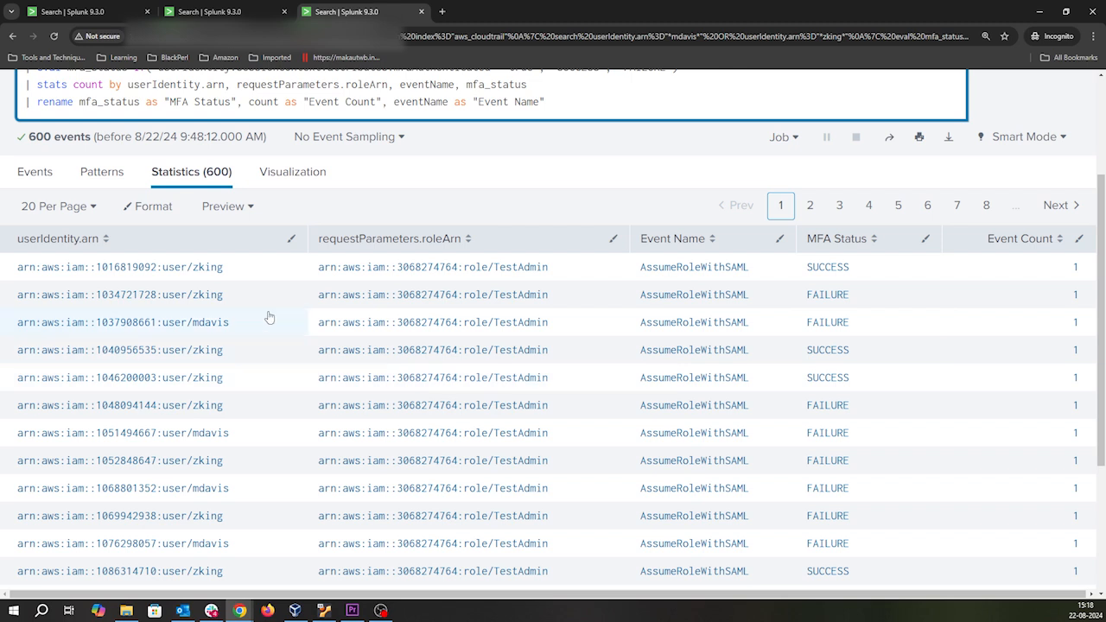
mouse_move(228, 279)
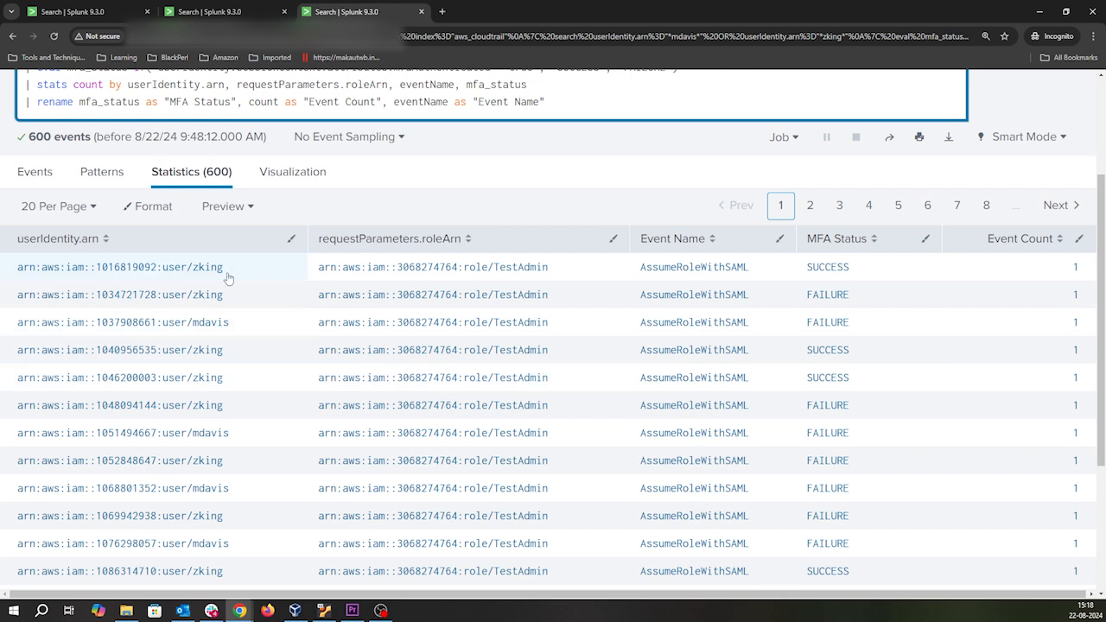
mouse_move(220, 266)
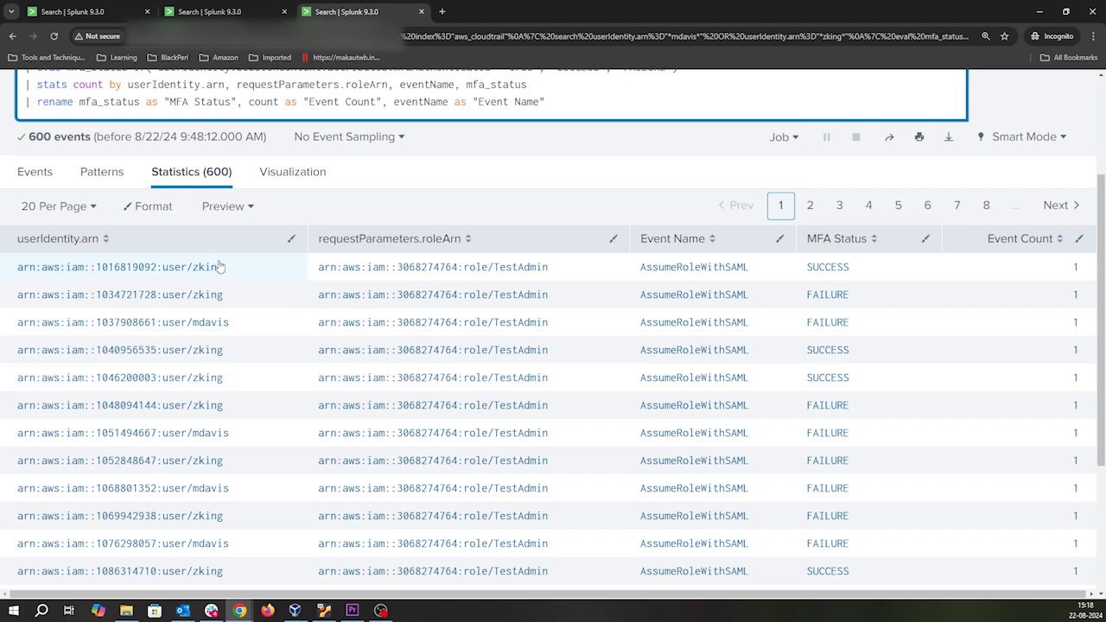
mouse_move(849, 377)
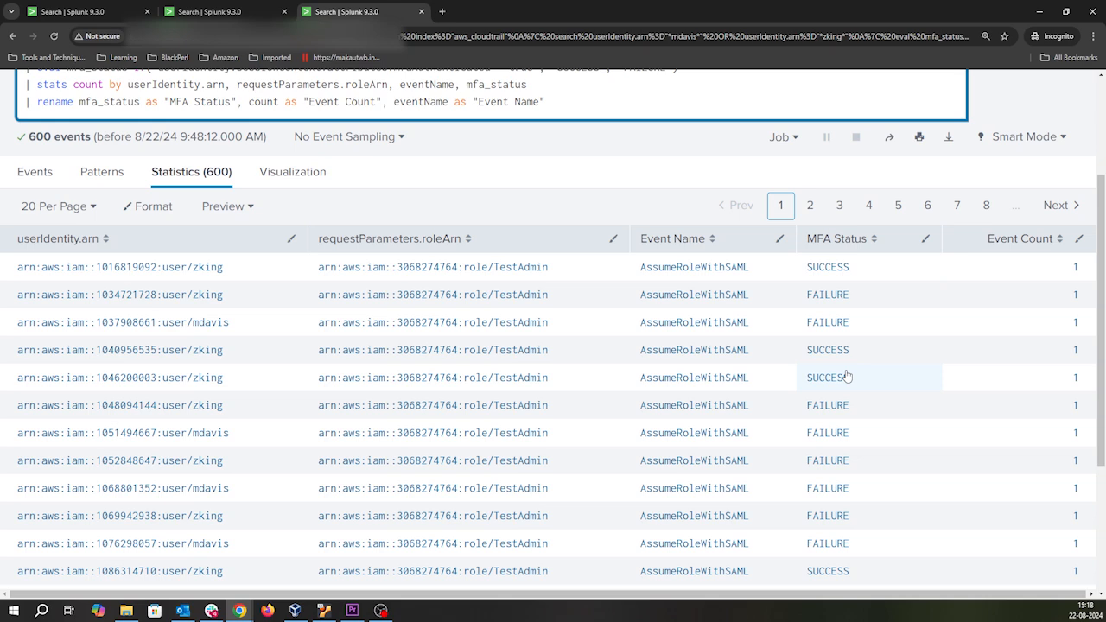